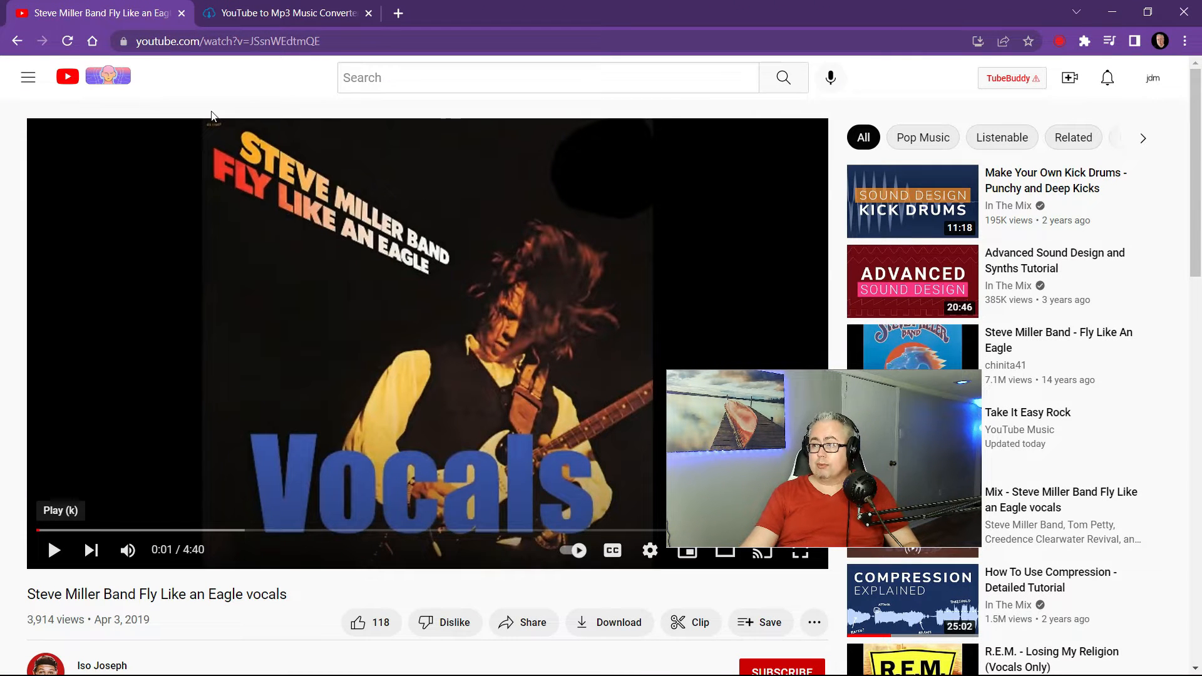
mouse_move(193, 76)
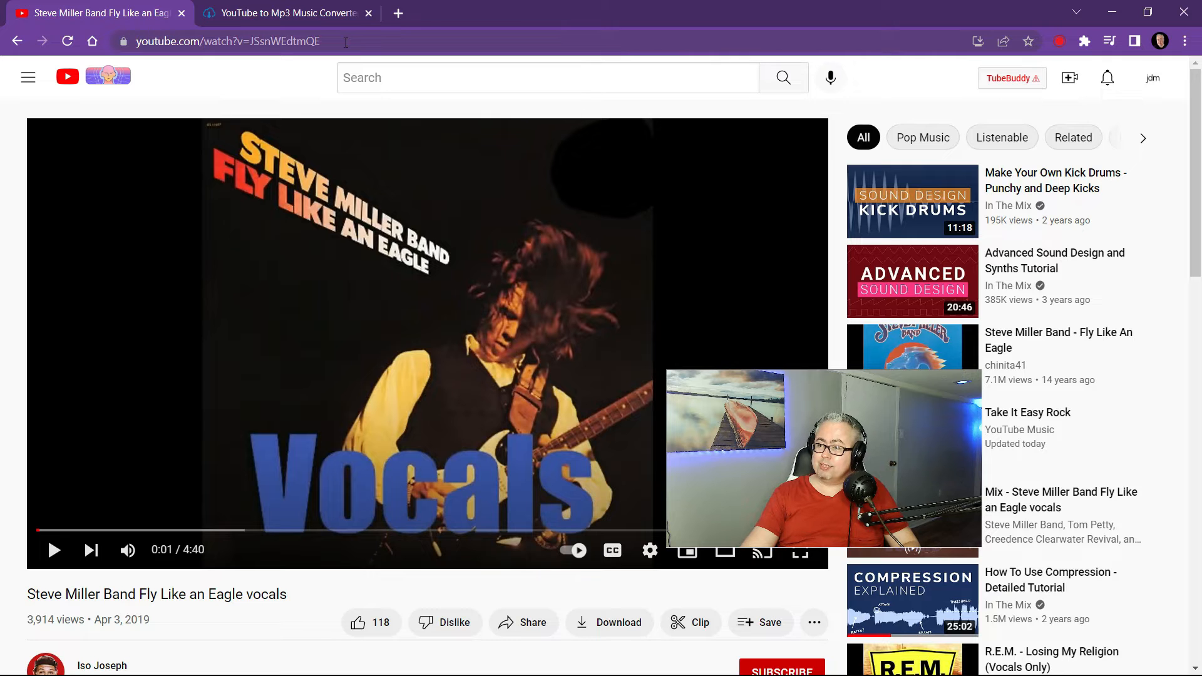
Step: Copy the URL of the Steve Miller Band Fly Like an Eagle vocals video from the address bar
left_click(226, 41)
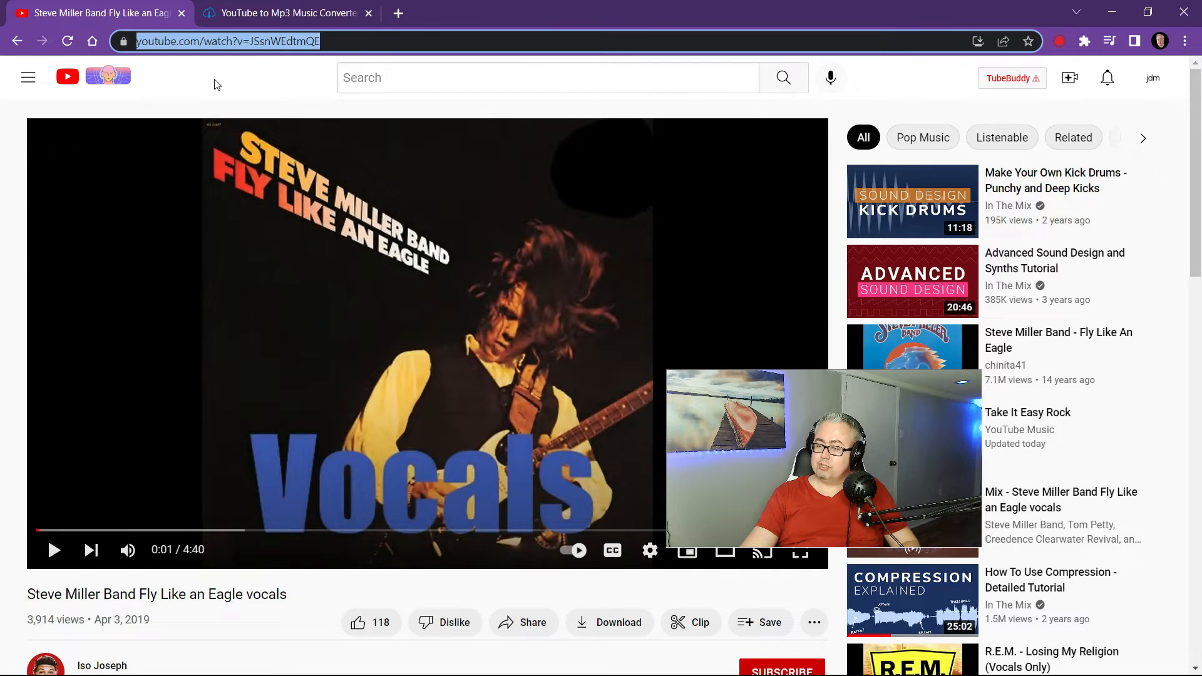
left_click(284, 13)
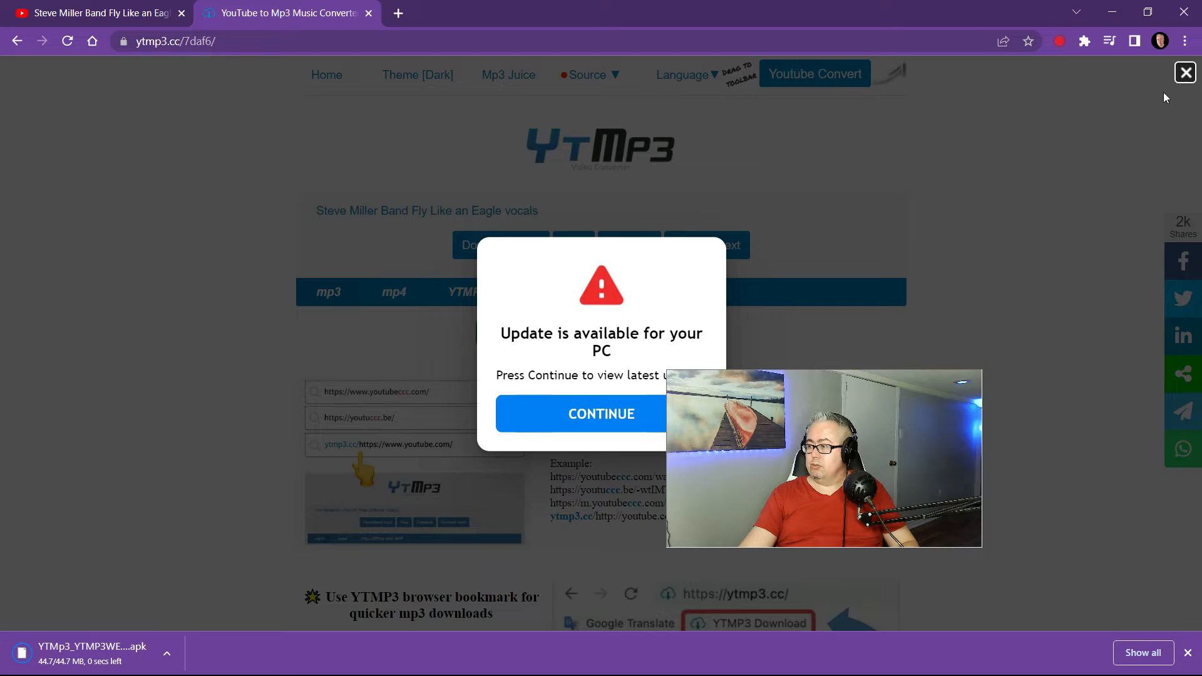
mouse_move(537, 218)
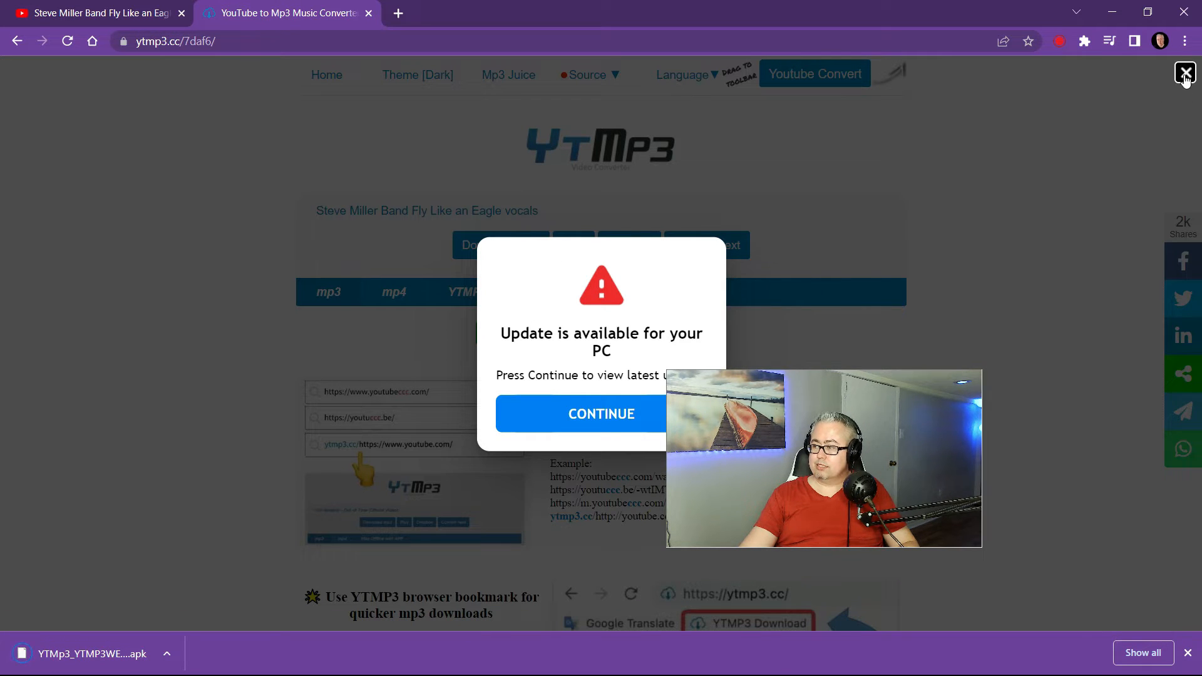
Step: Dismiss the update advert and start the Download mp3 of the vocals
left_click(1184, 71)
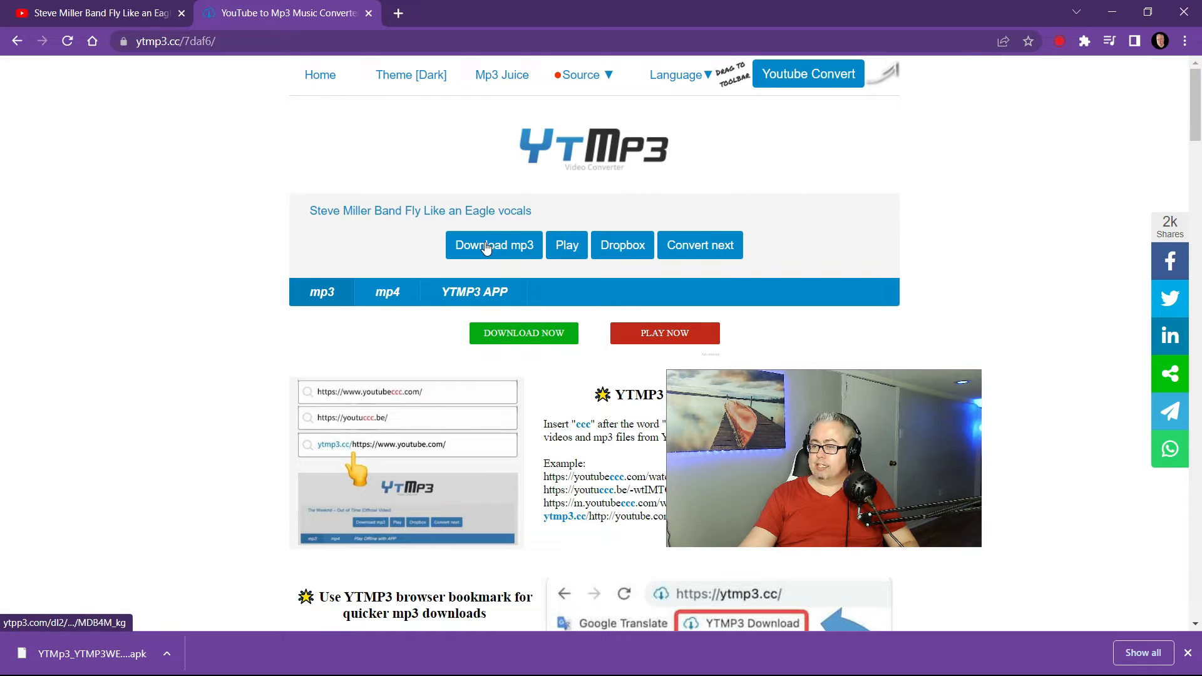
left_click(494, 244)
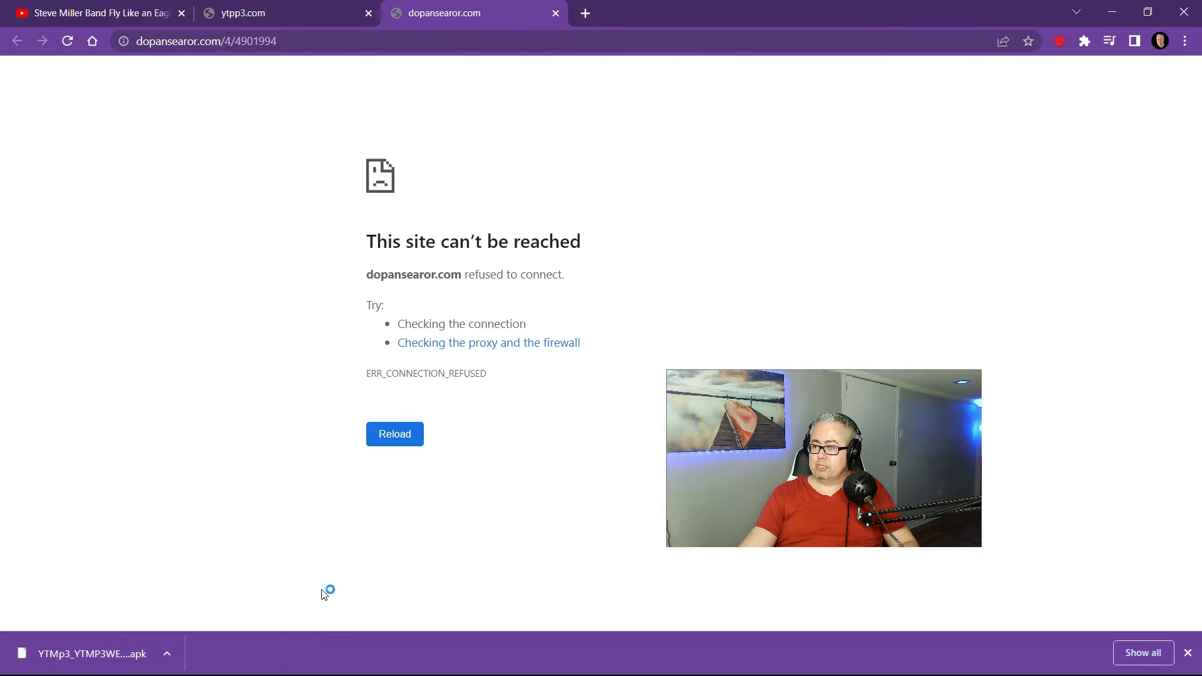
left_click(395, 435)
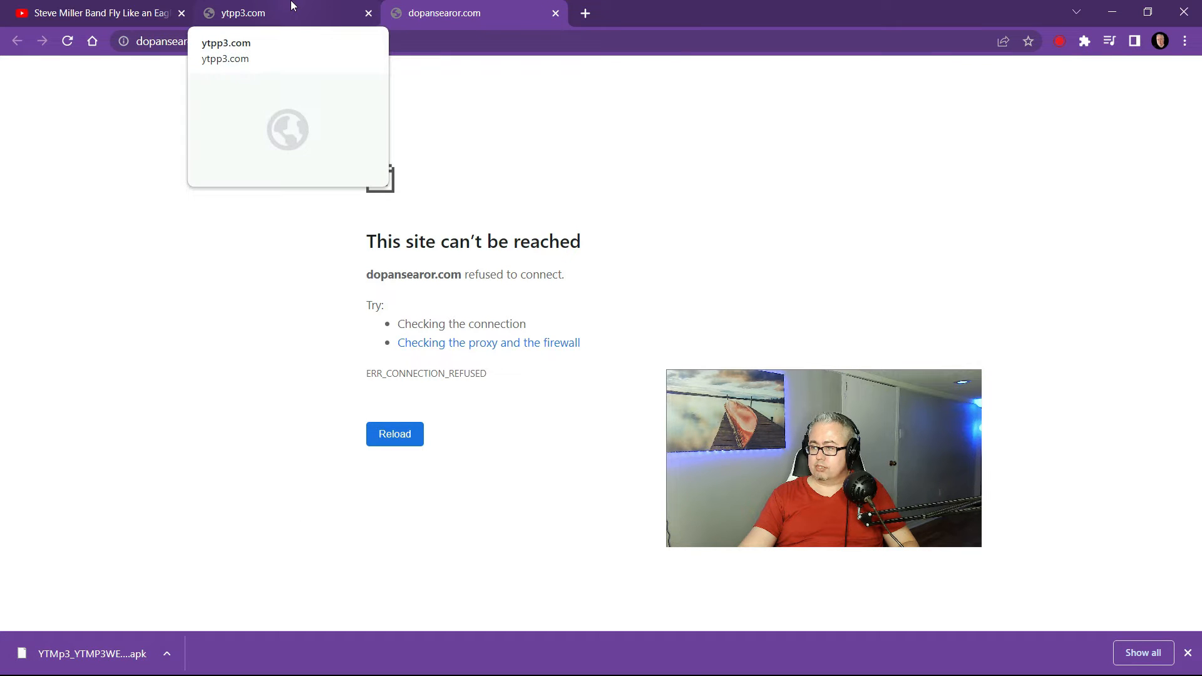
Step: Close the spawned ytpp3.com and dopansearor.com error tabs
left_click(242, 12)
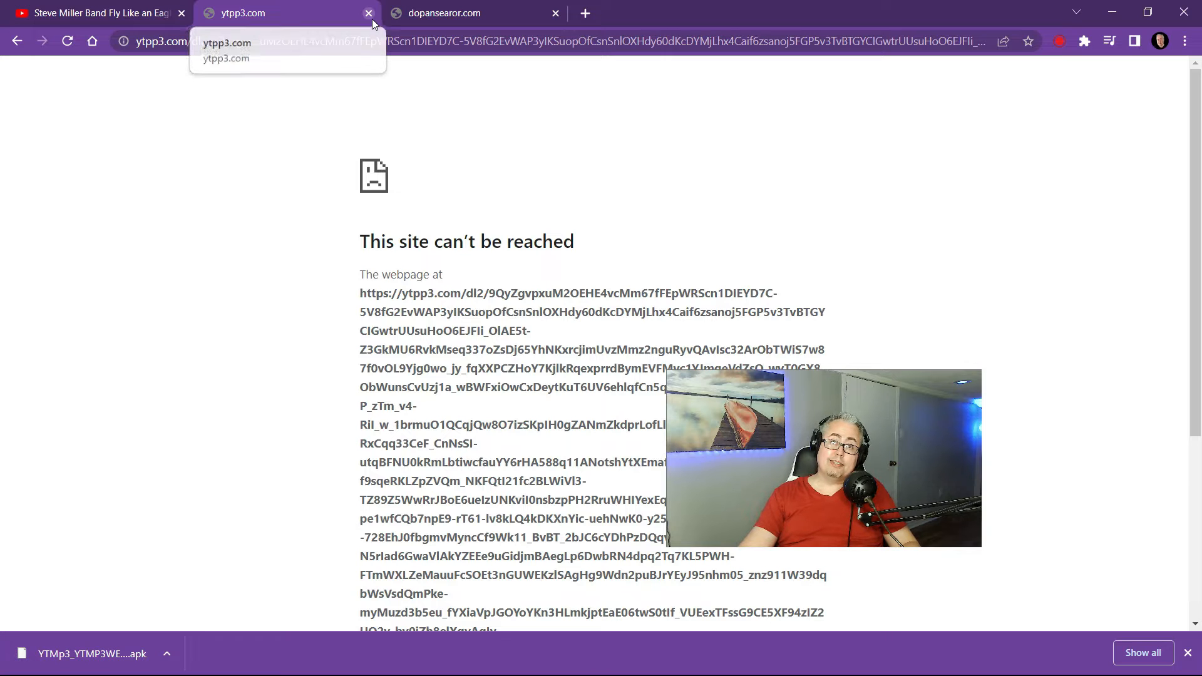
left_click(367, 13)
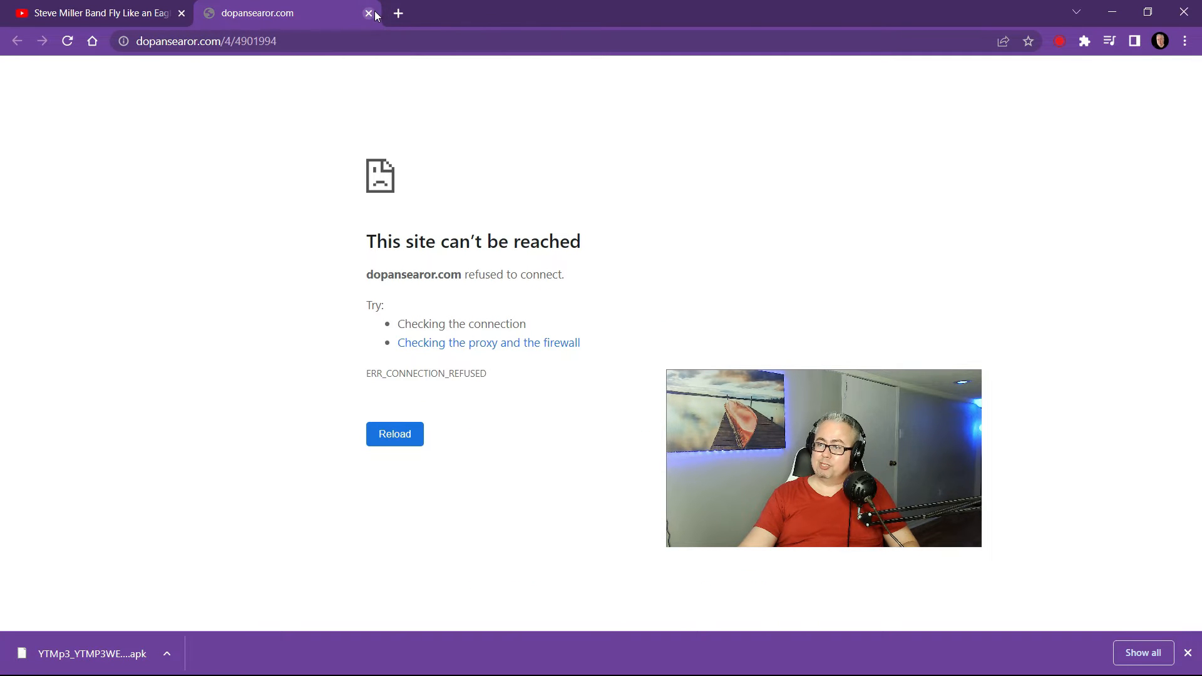
mouse_move(368, 13)
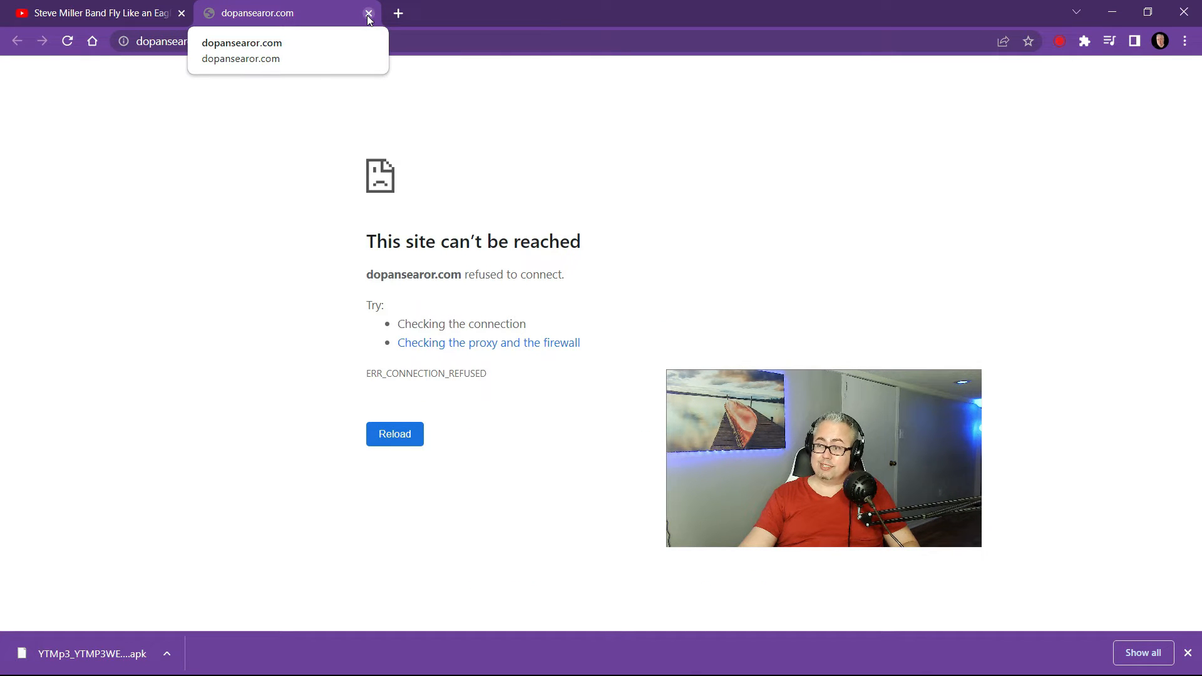
left_click(369, 13)
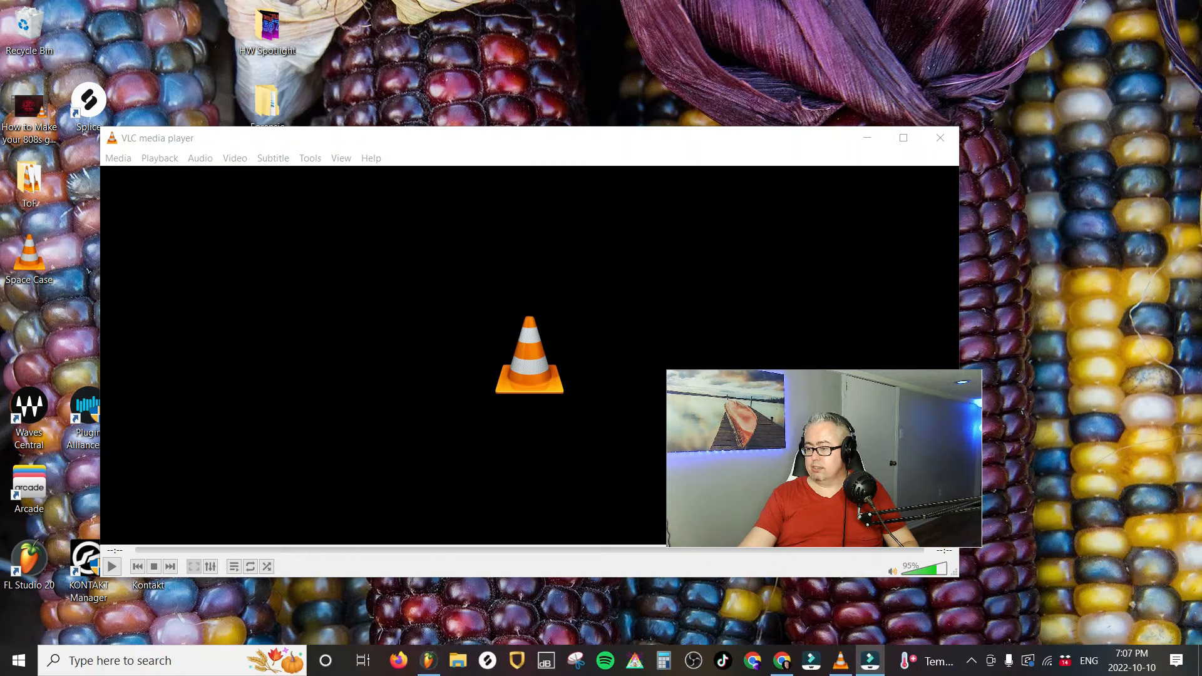
mouse_move(204, 350)
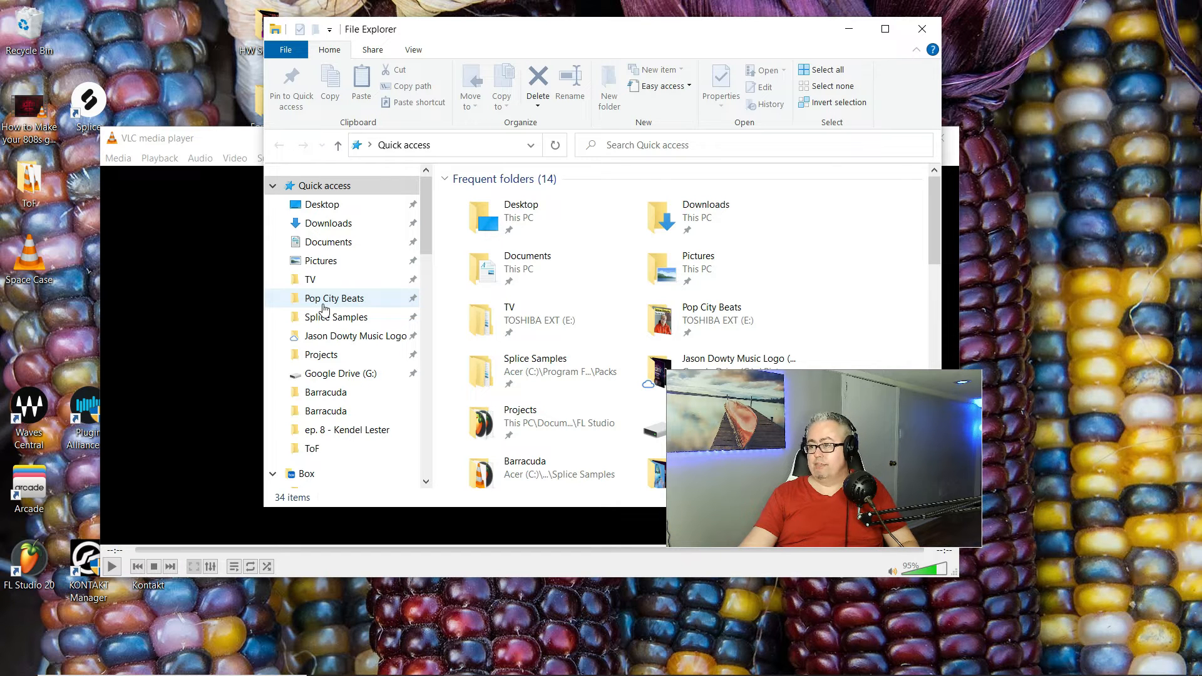
mouse_move(311, 278)
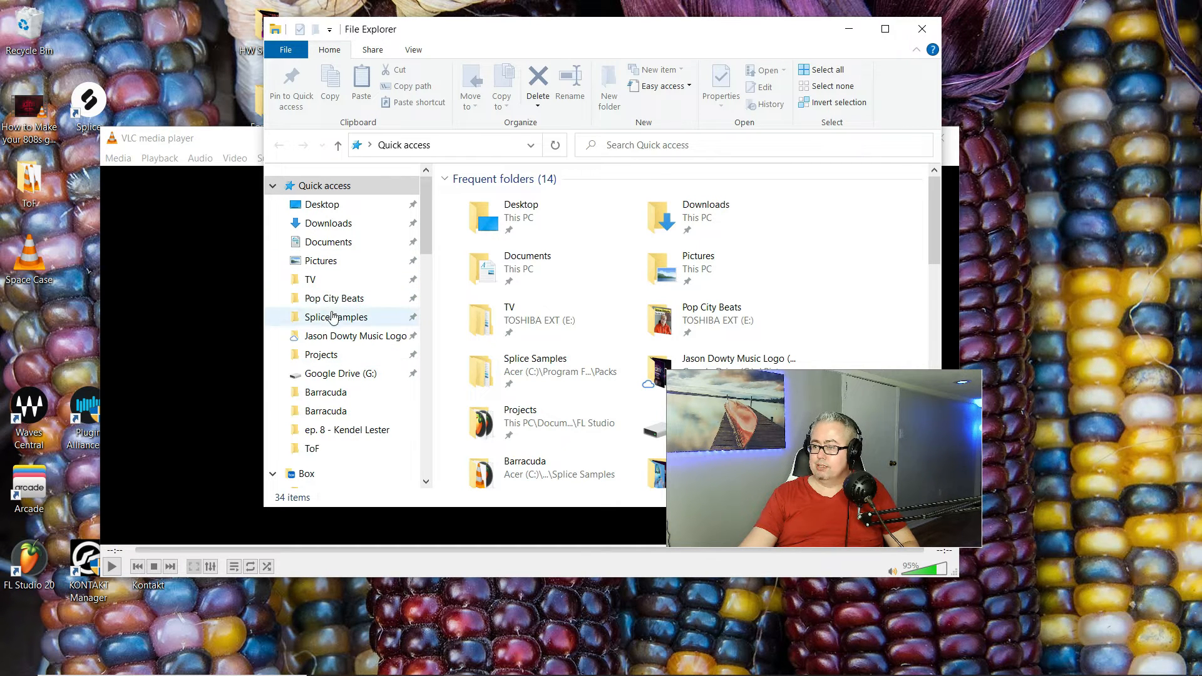
Step: Check the Slippin folder in Splice Samples holds the Fly Like an Eagle vocals file, then close Explorer
double_click(336, 317)
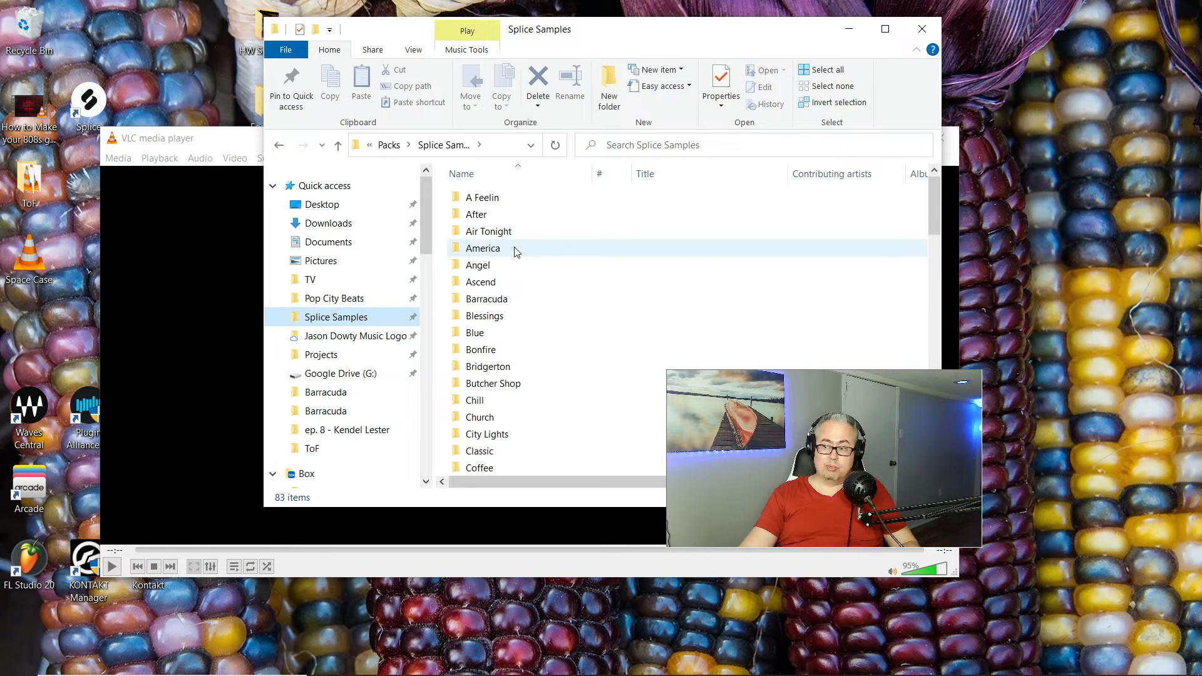
scroll("down", 3)
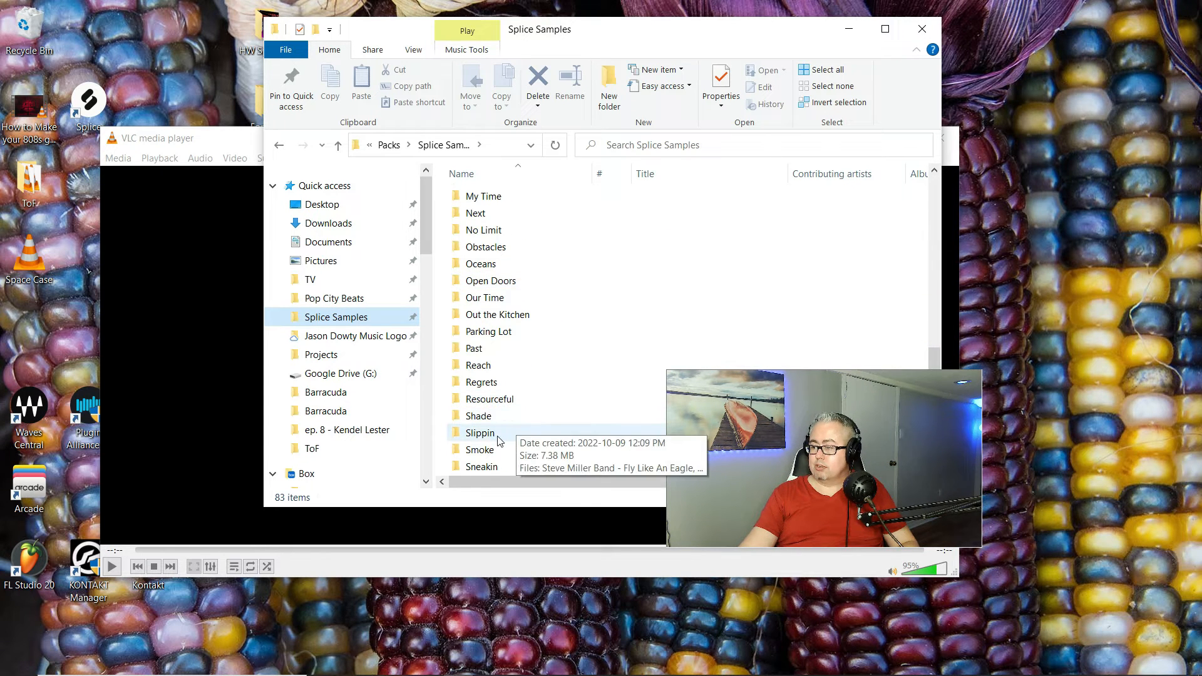
double_click(480, 432)
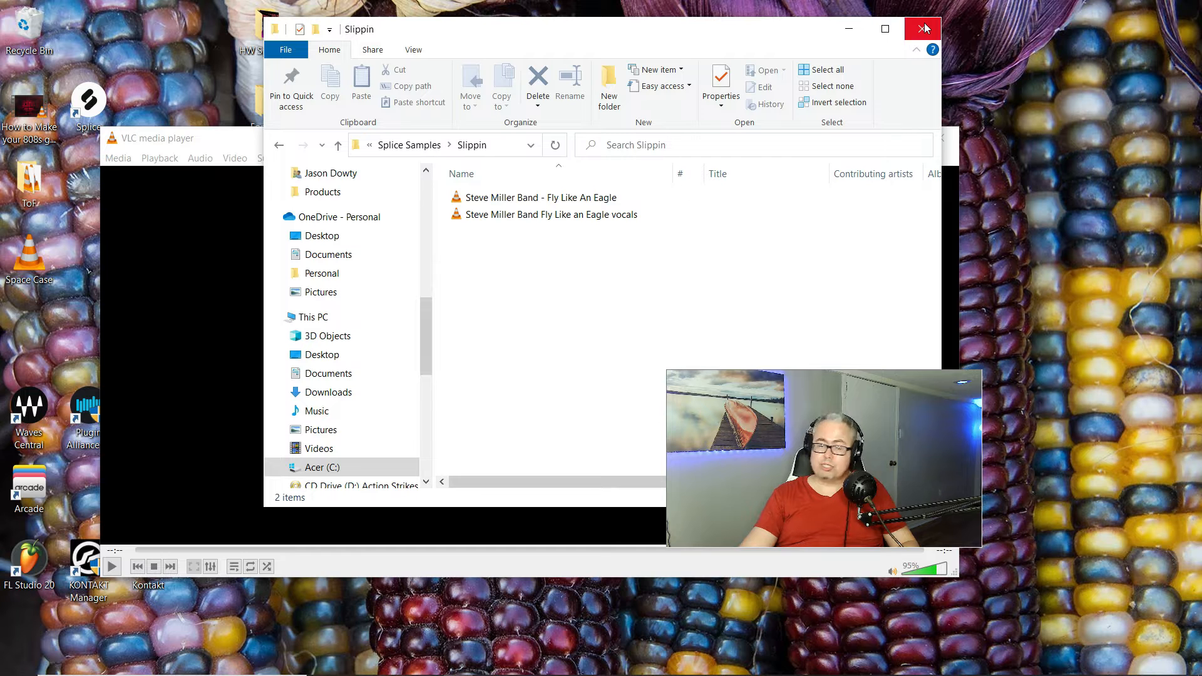
left_click(925, 29)
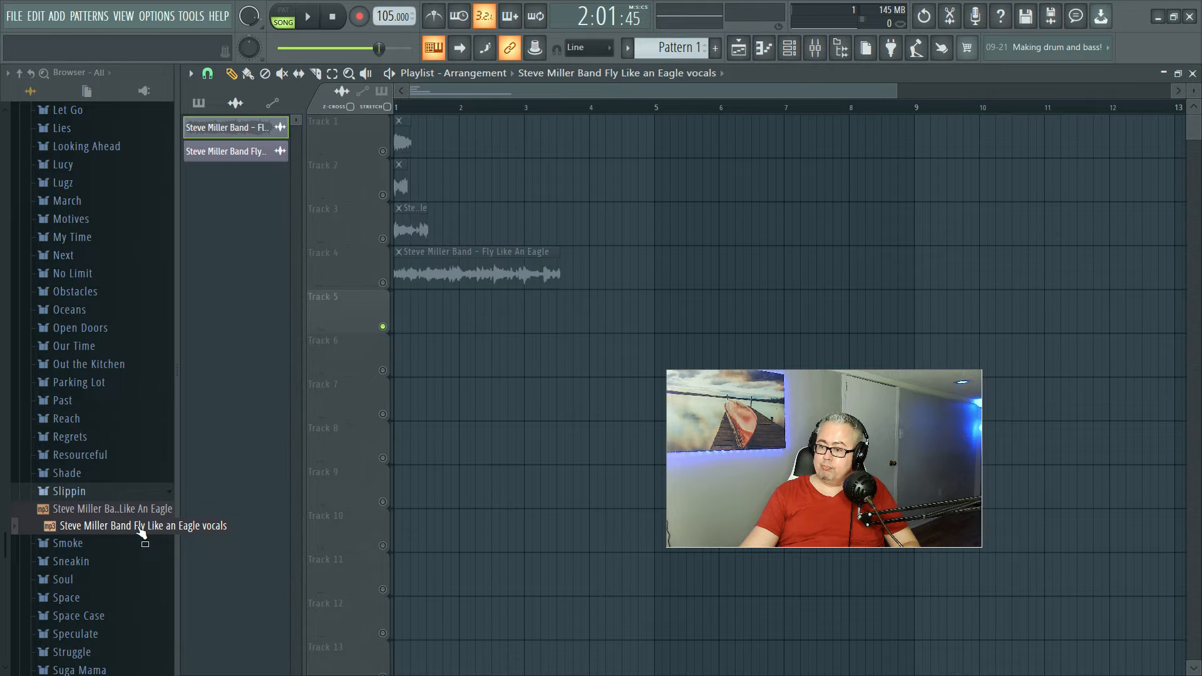
Step: Drag the Fly Like an Eagle vocals file from the Slippin folder into an empty Playlist track
left_click_drag(143, 524, 430, 314)
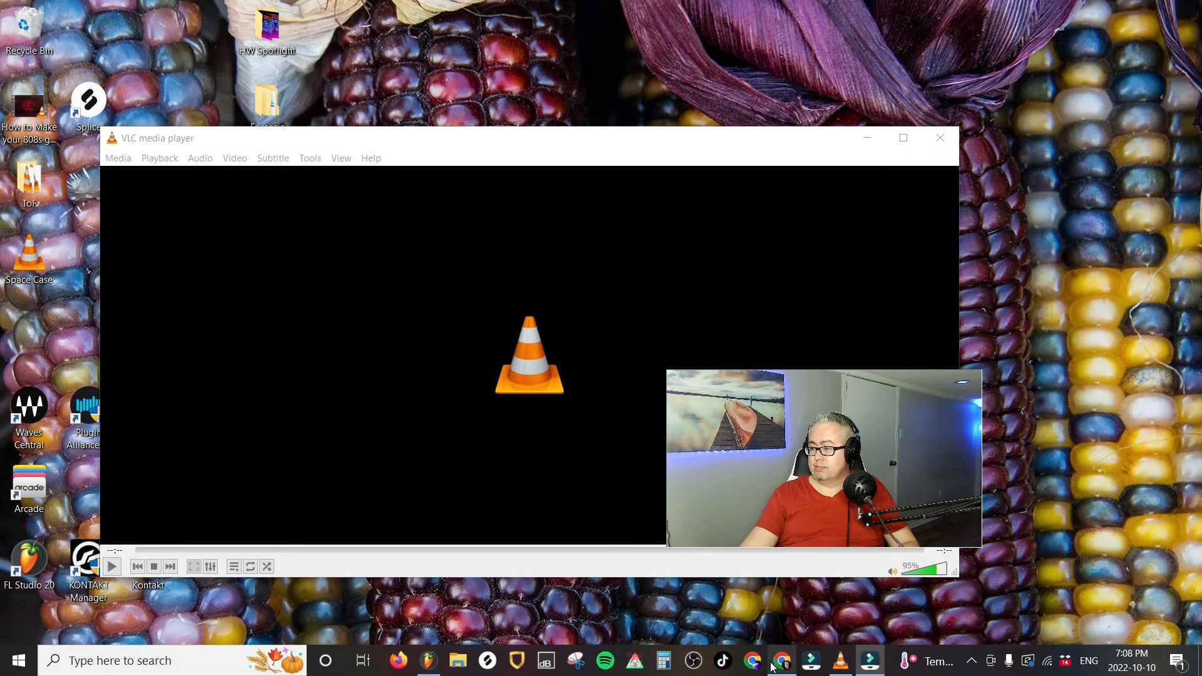
Step: Search Google for 'vlc media player download' from the Chrome address bar
left_click(782, 659)
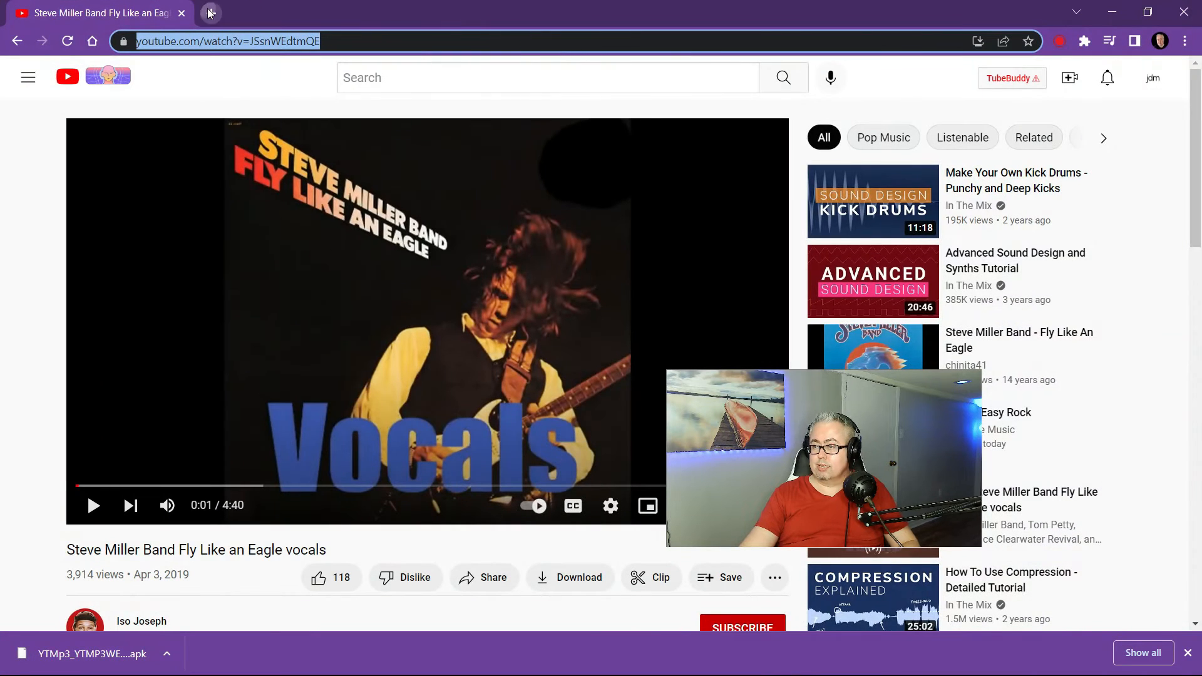
type("vkx")
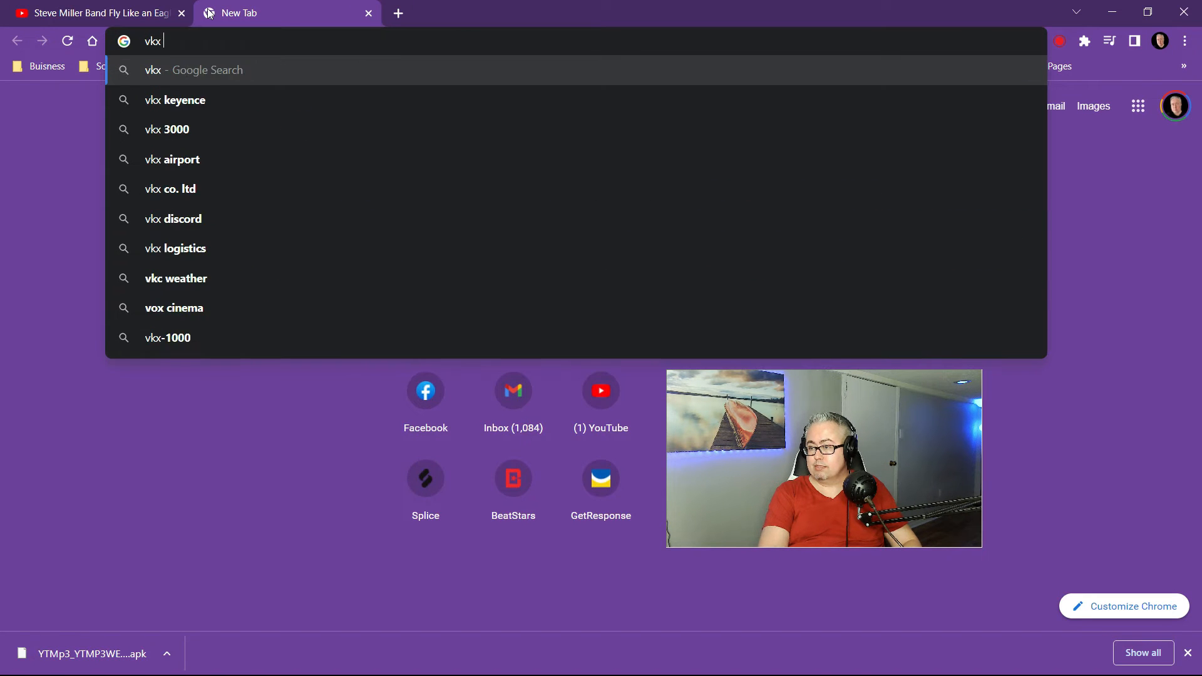
type("n")
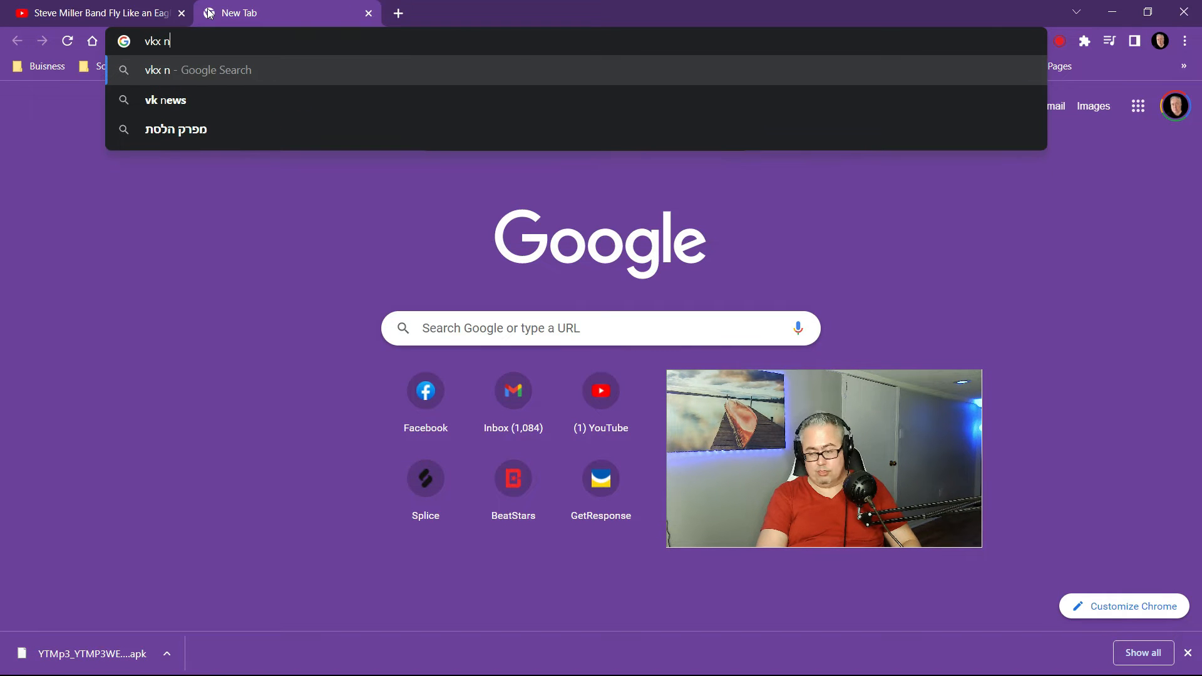
type("vk me")
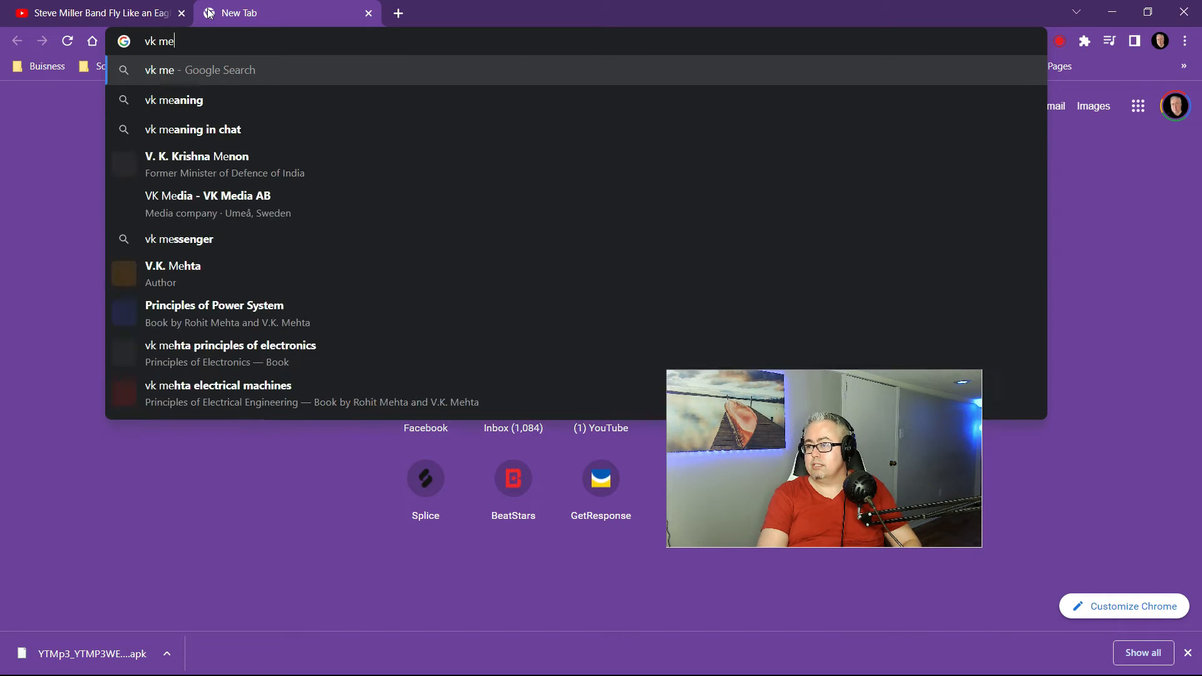
type("vlc")
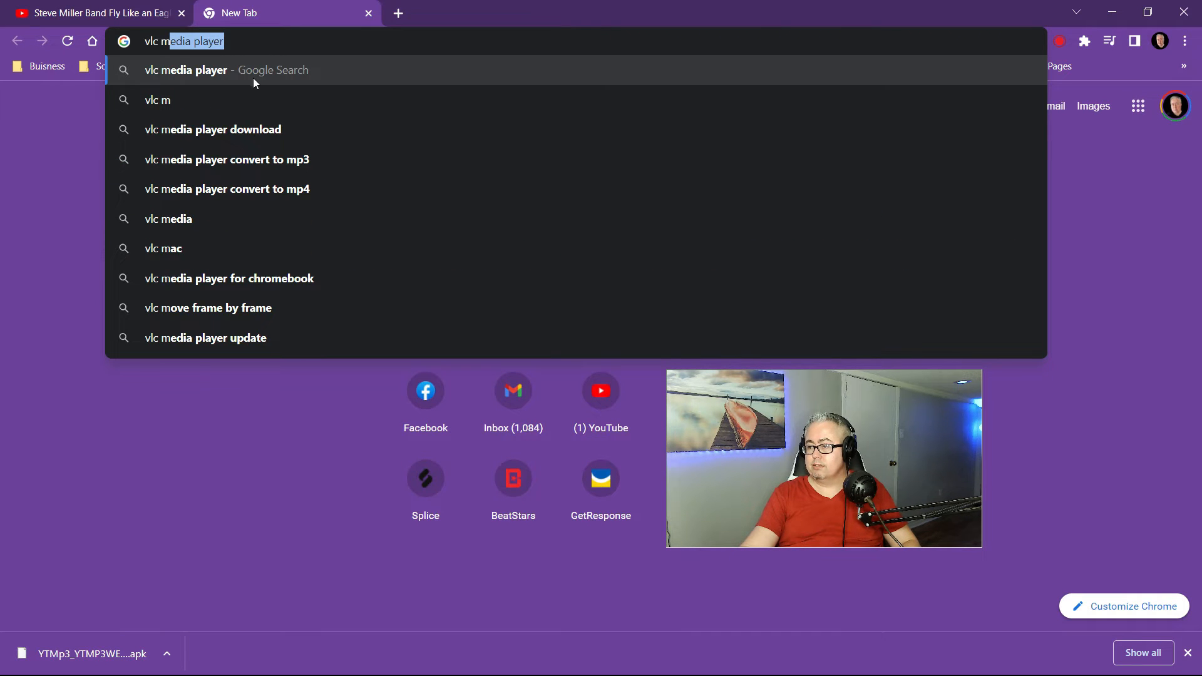
left_click(213, 129)
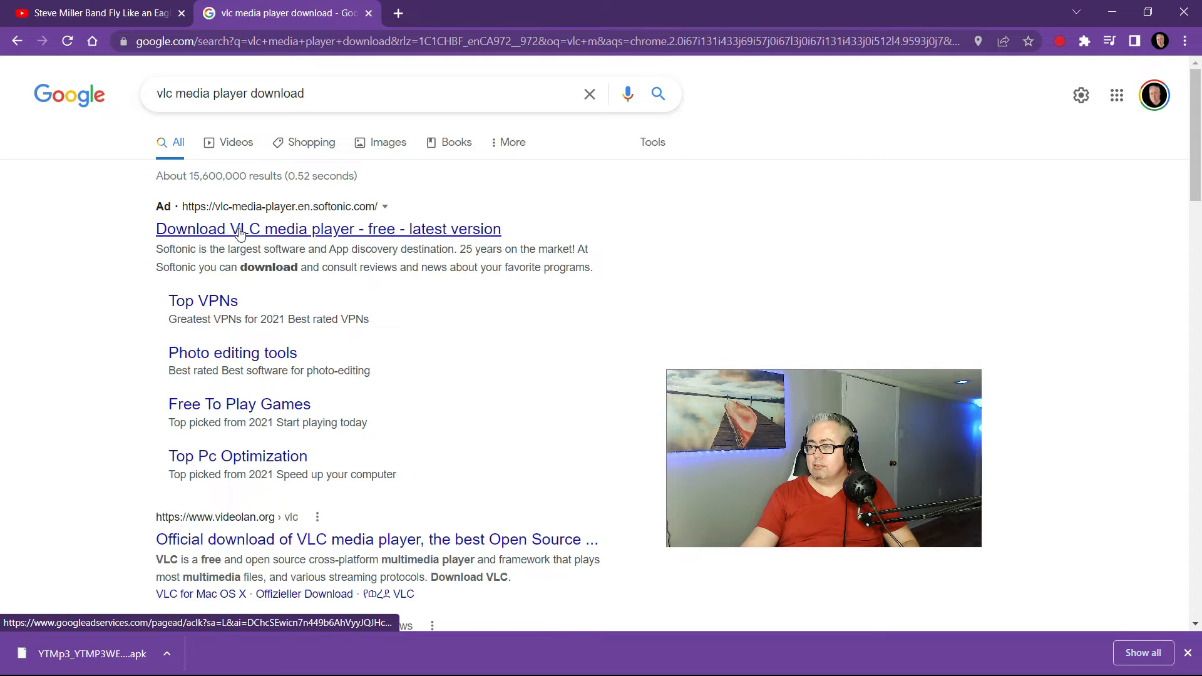
Step: Open the Softonic VLC media player download result and look down the page
left_click(328, 228)
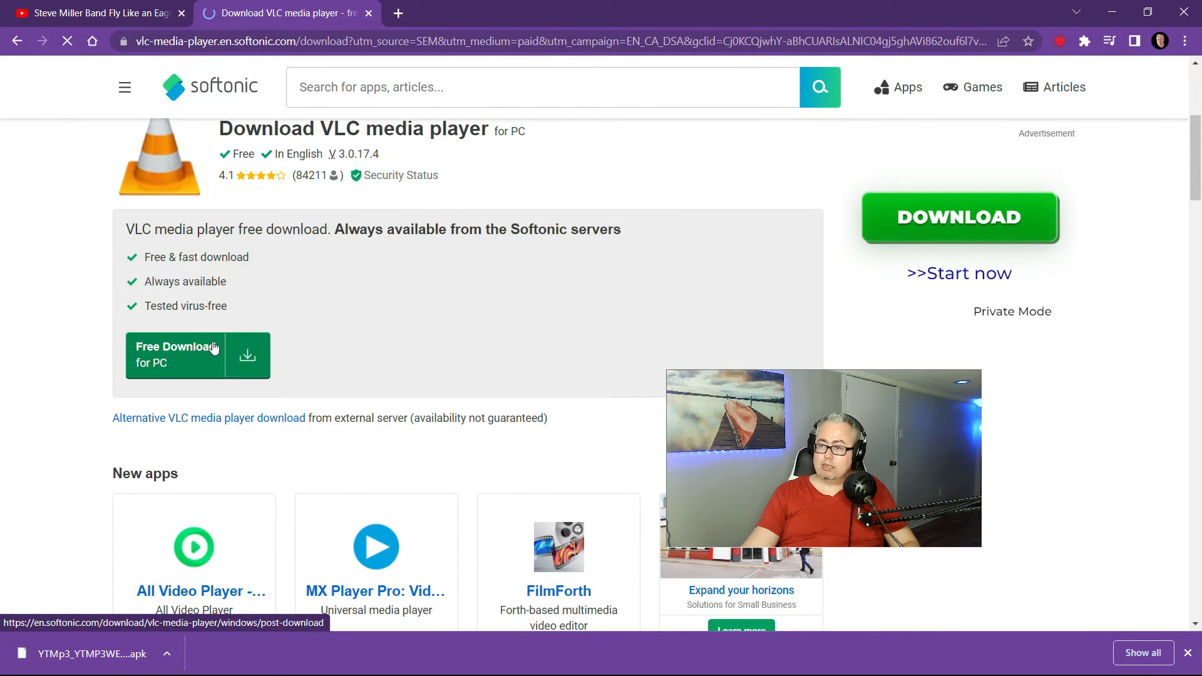
scroll("down", 3)
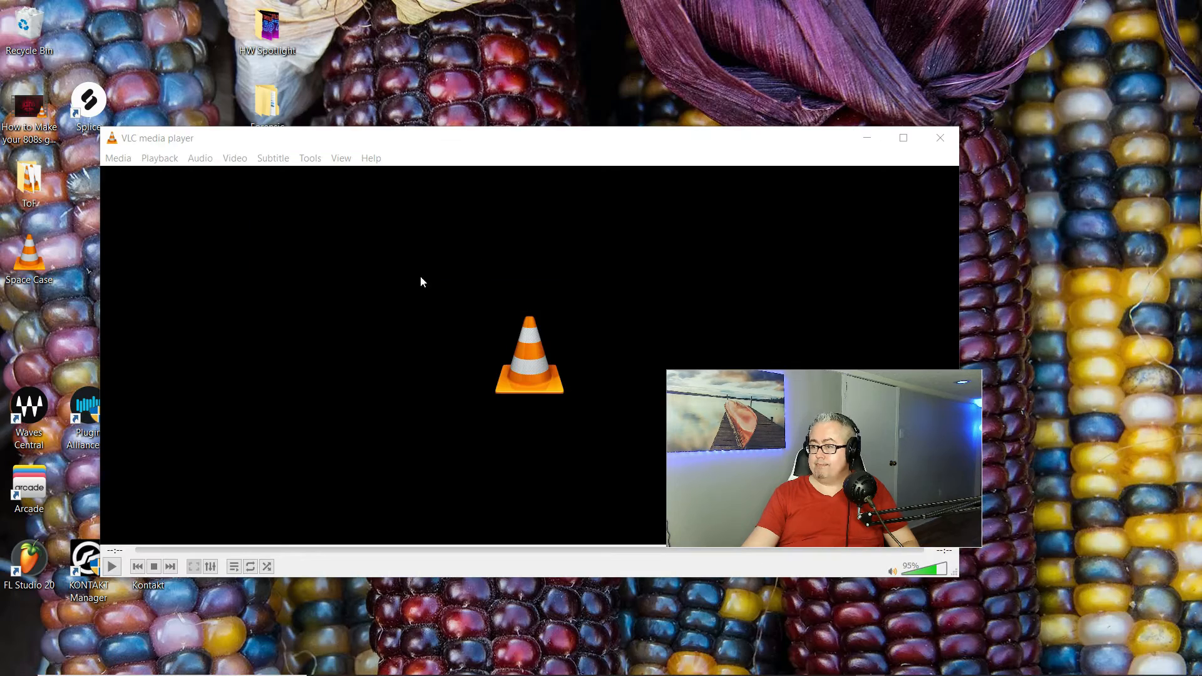
mouse_move(903, 137)
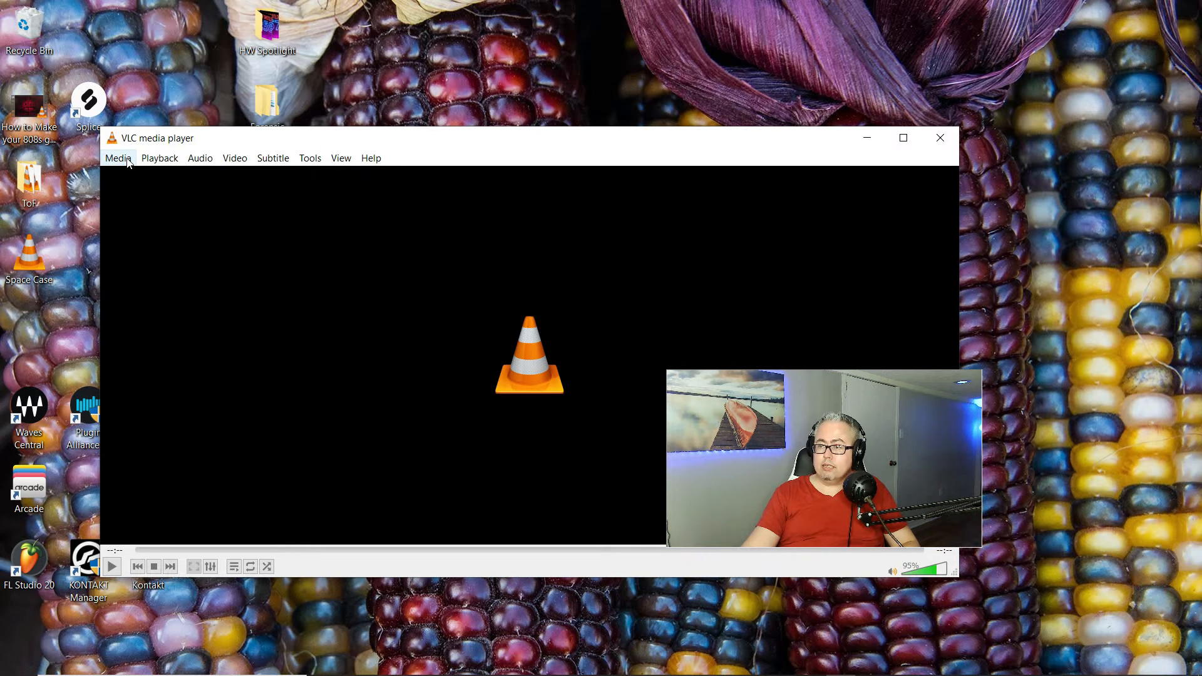
Step: Show VLC's Media menu with its Open File and Convert / Save actions
left_click(118, 158)
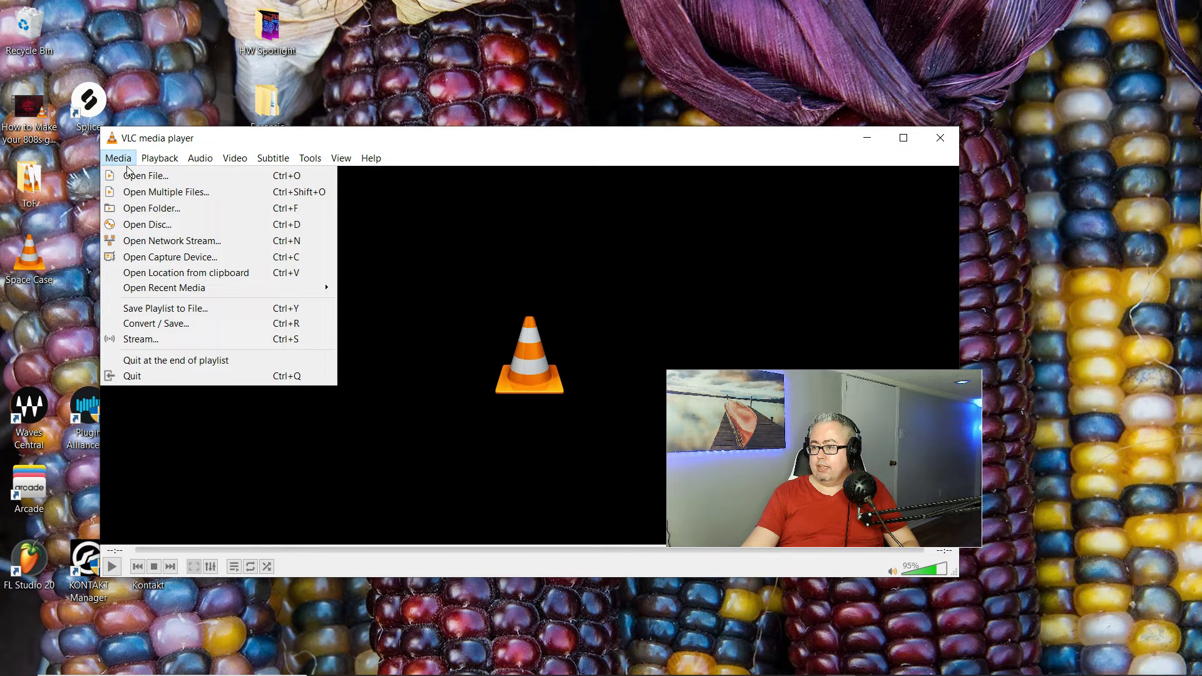
mouse_move(145, 176)
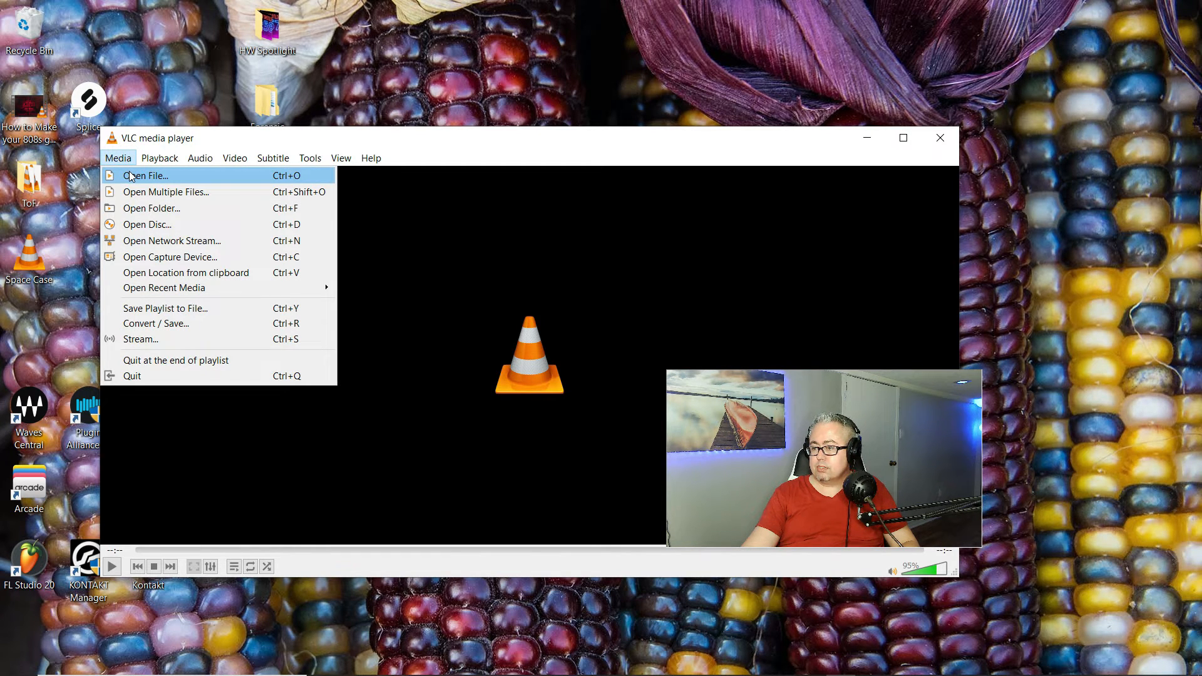
mouse_move(180, 323)
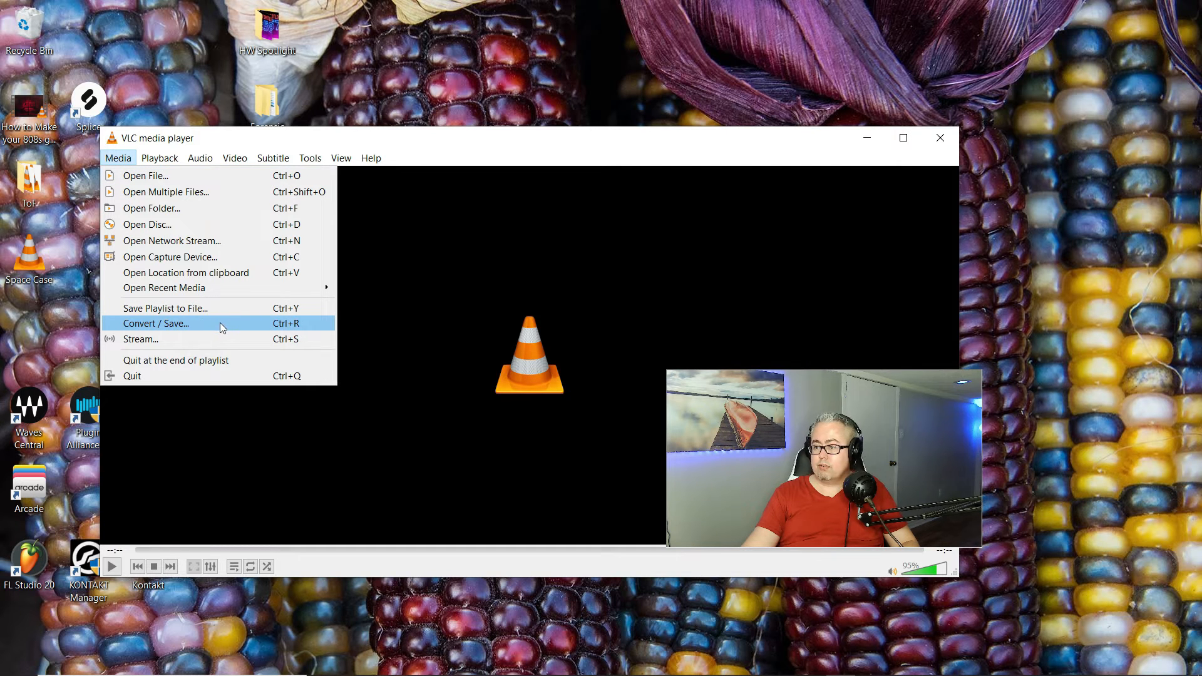
mouse_move(193, 327)
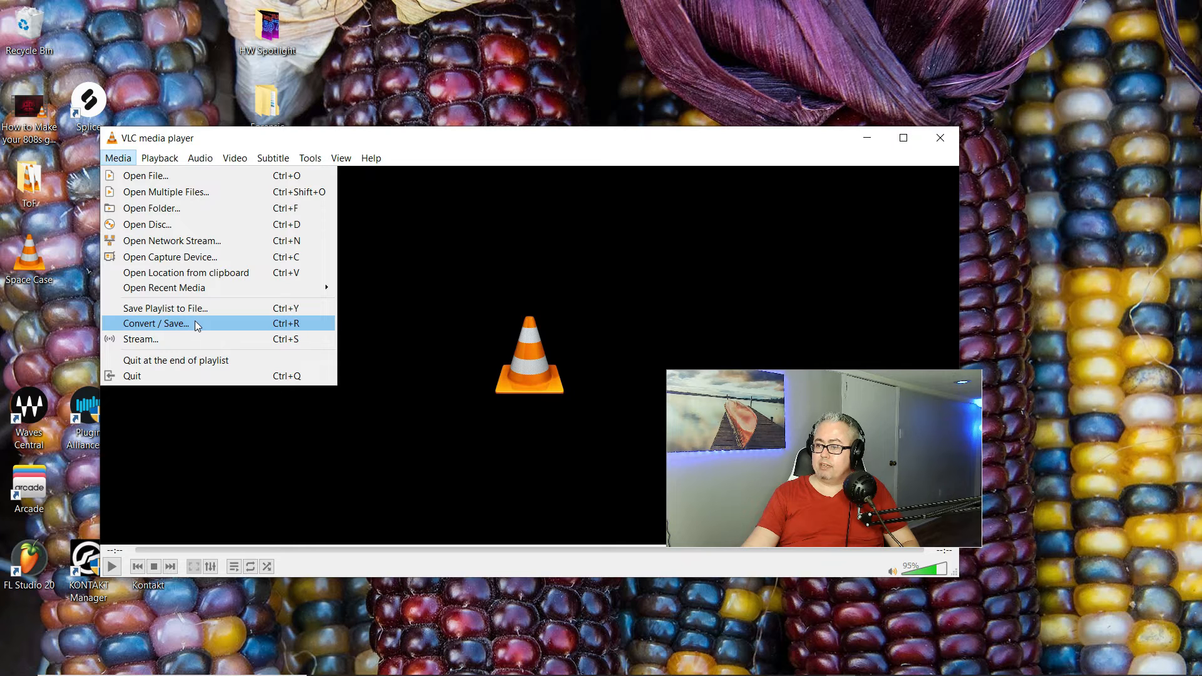
Step: In Convert / Save, add a local file and browse into Splice Samples toward the Slippin vocals MP3
left_click(155, 323)
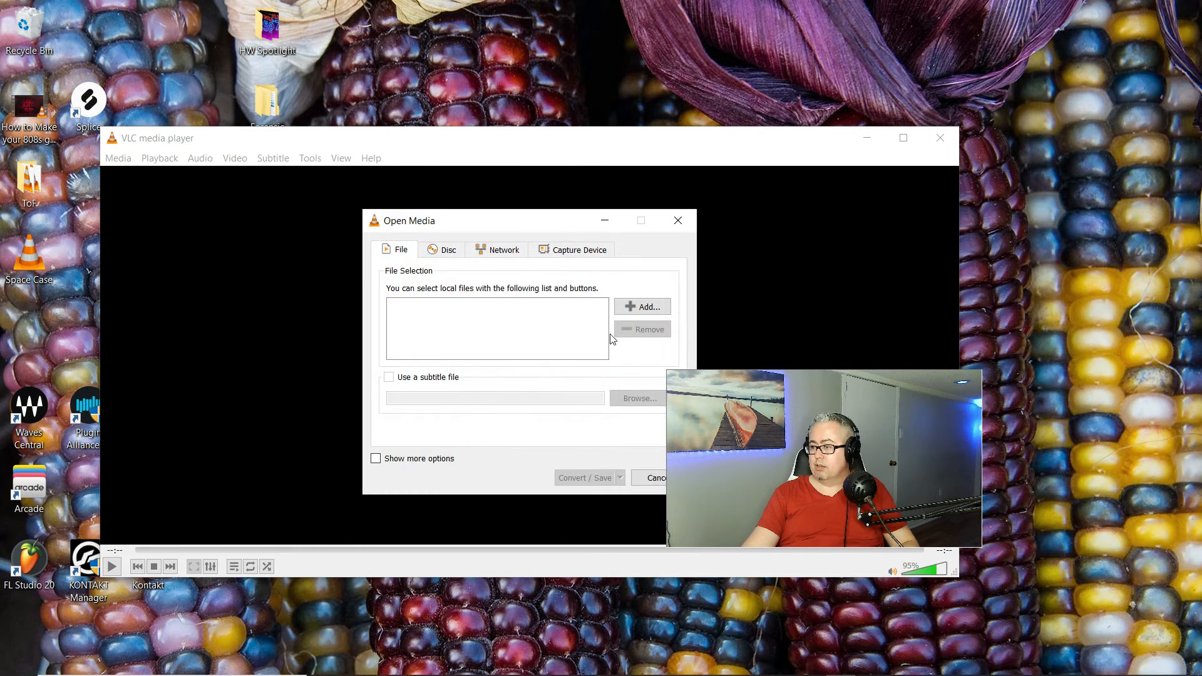
mouse_move(642, 307)
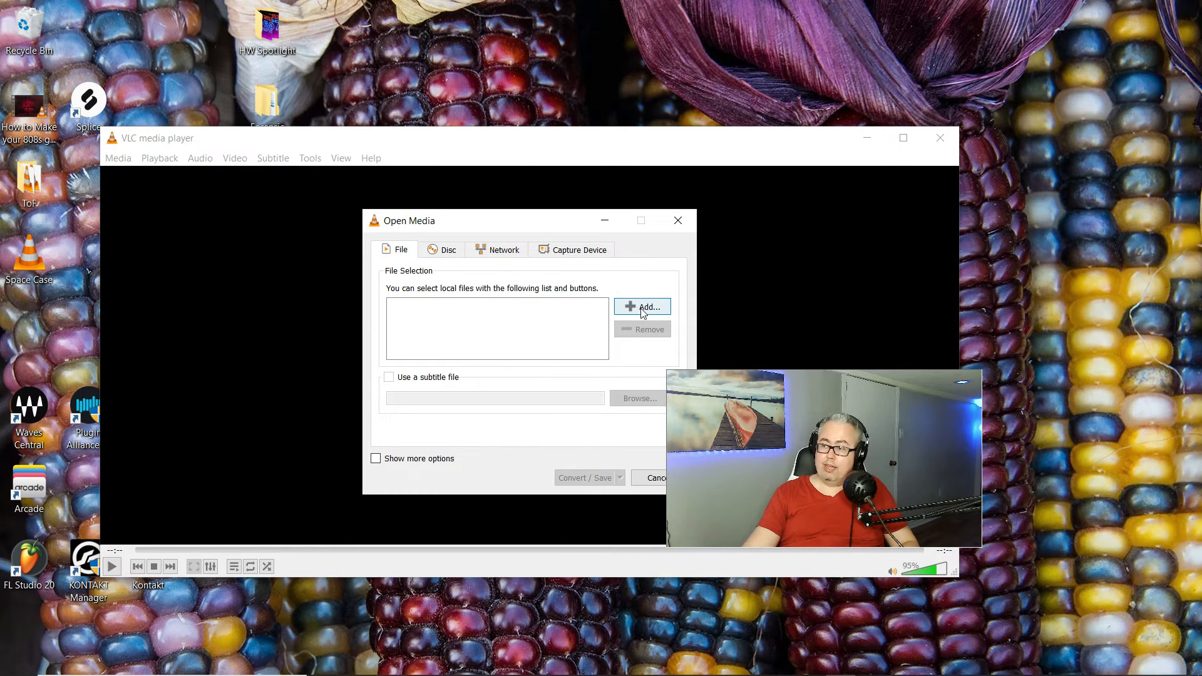
left_click(641, 307)
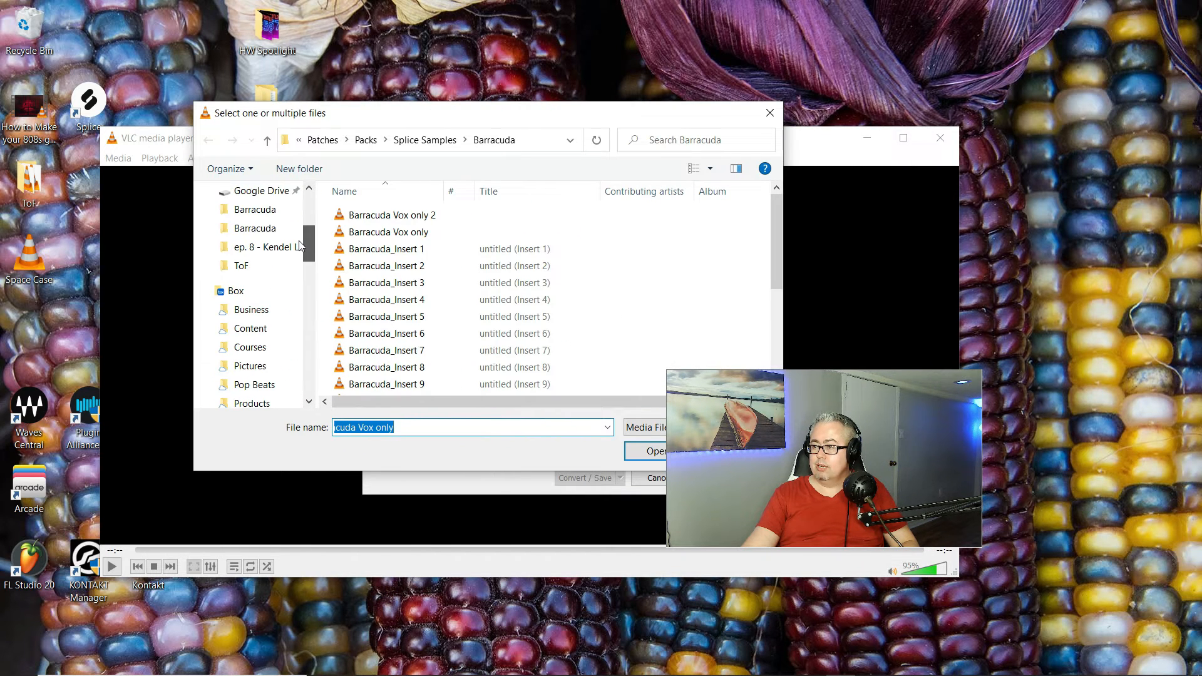
left_click(264, 246)
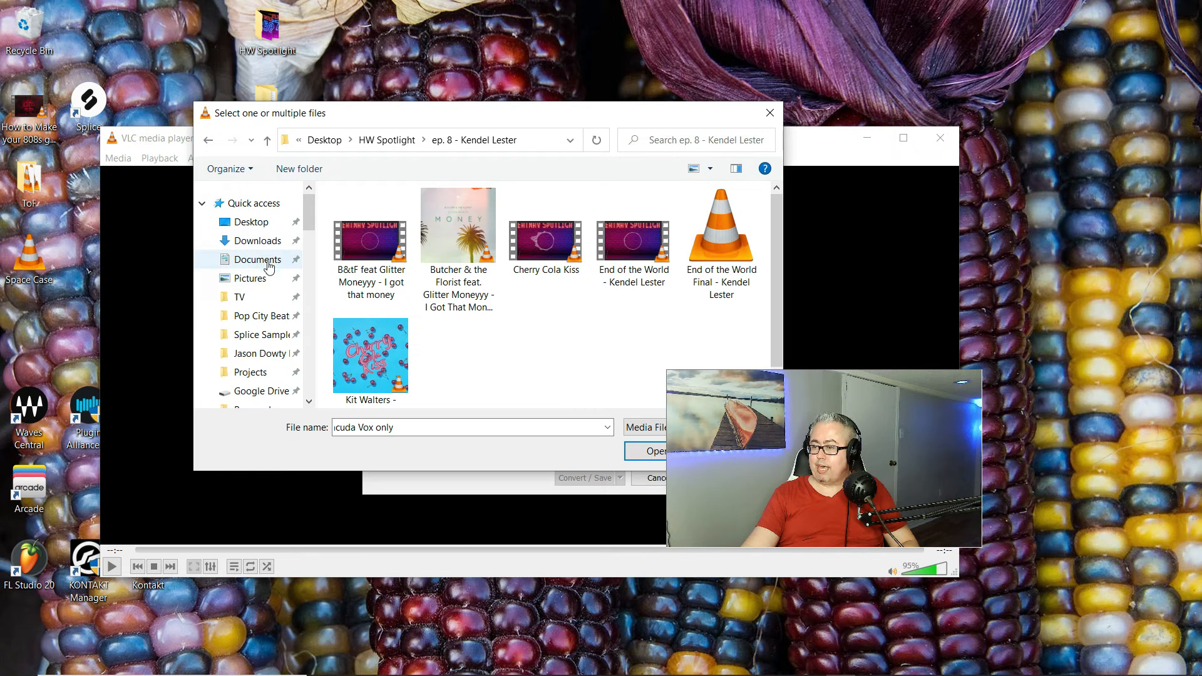
left_click(262, 333)
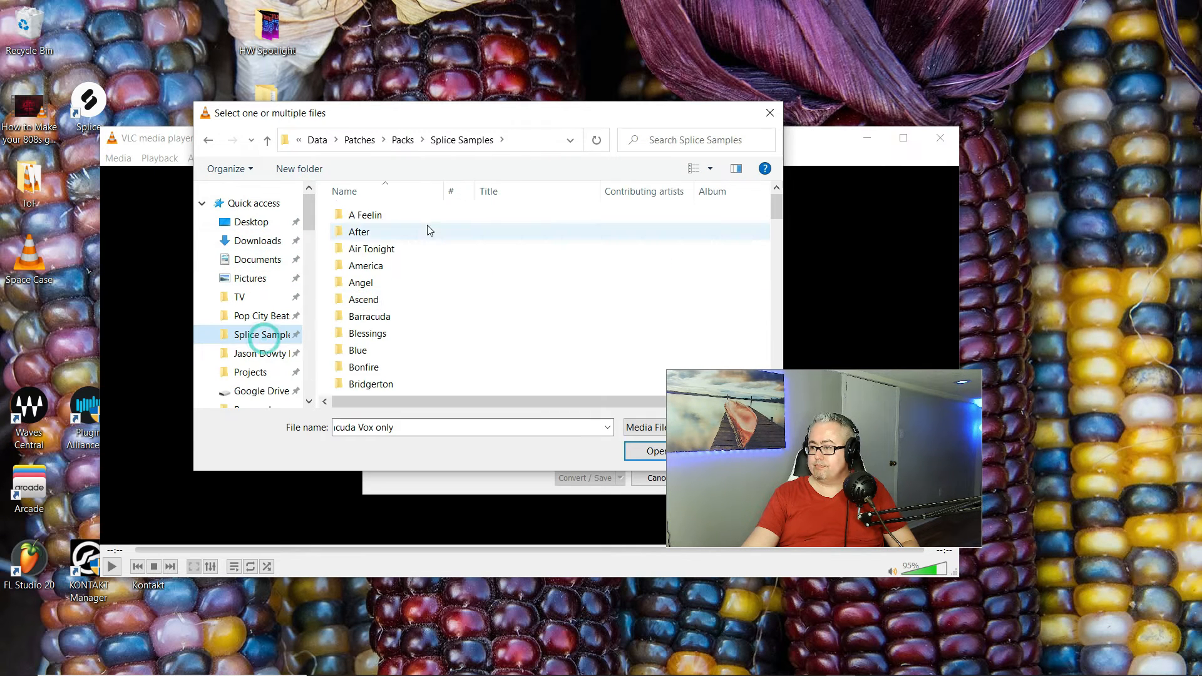
scroll("down", 3)
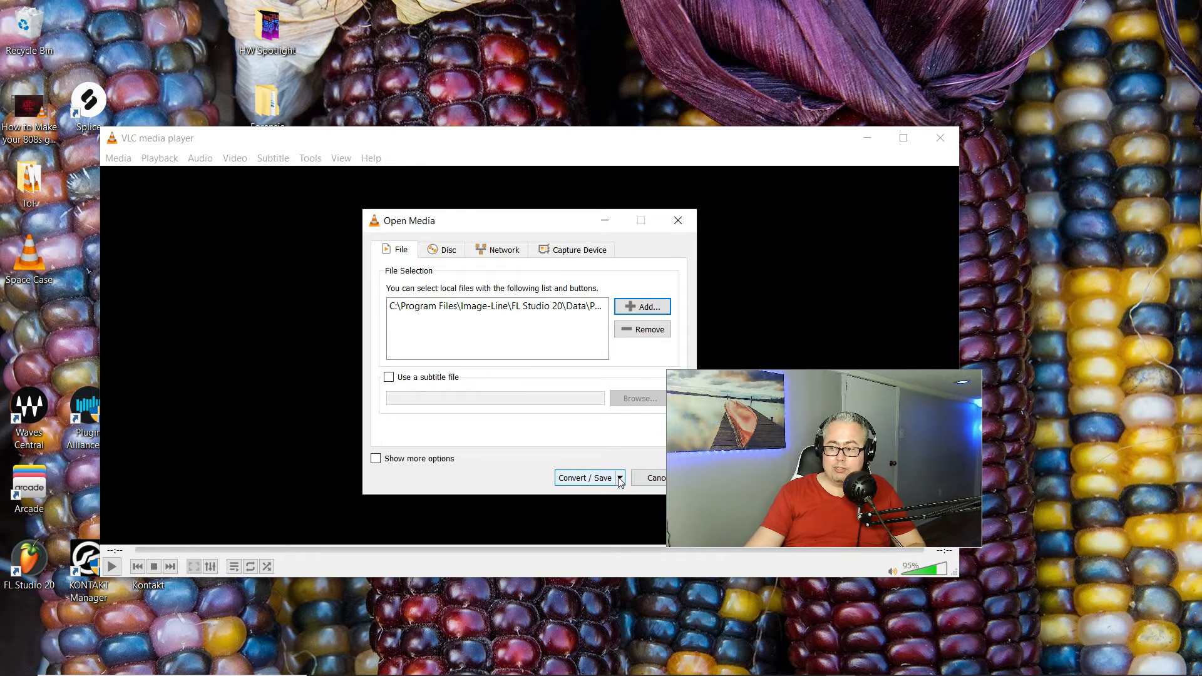
Step: Choose Convert for the vocals file and keep the Audio - MP3 output profile
left_click(620, 477)
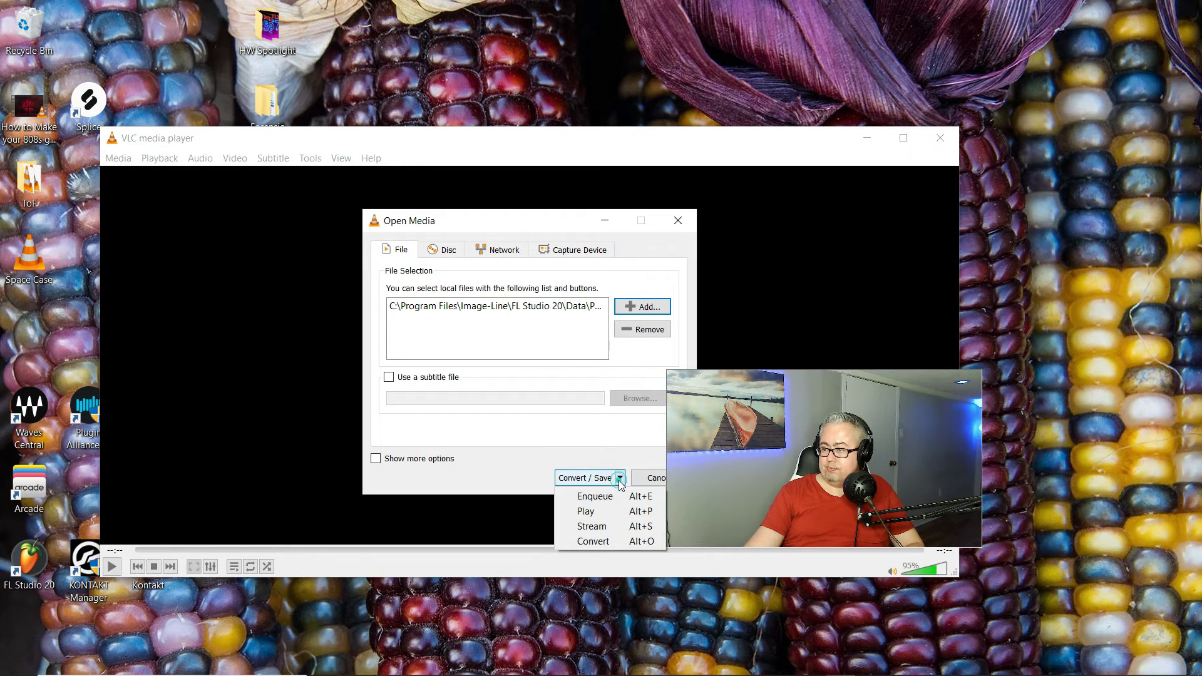
mouse_move(589, 457)
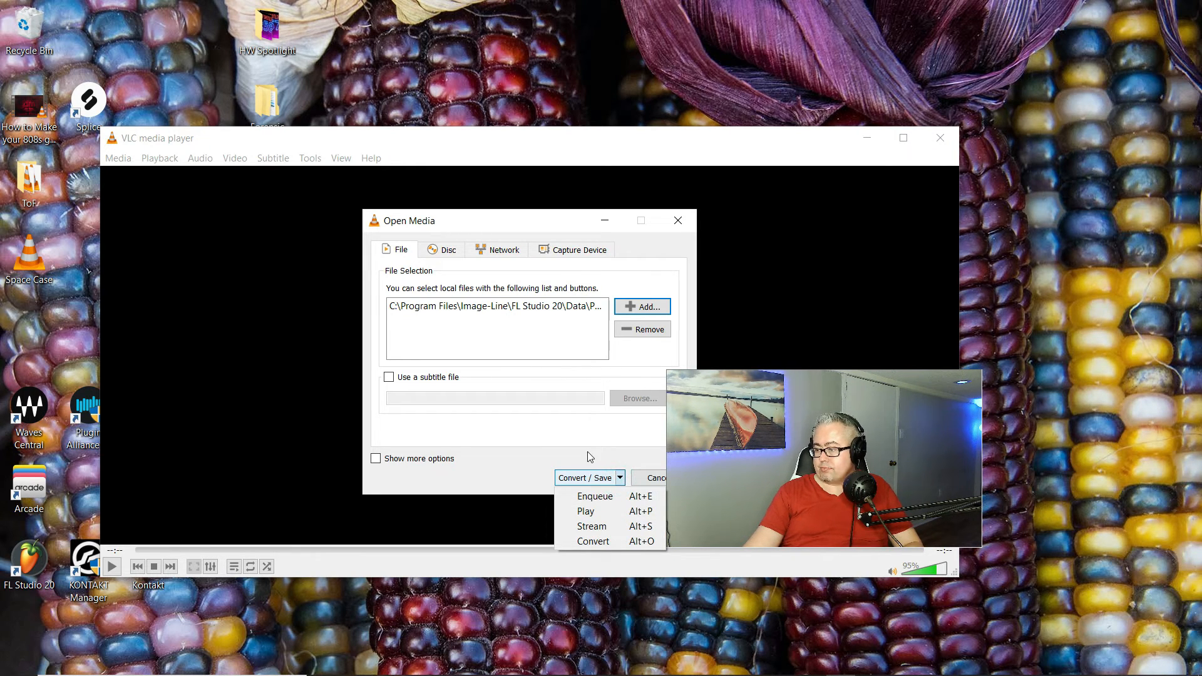
left_click(592, 541)
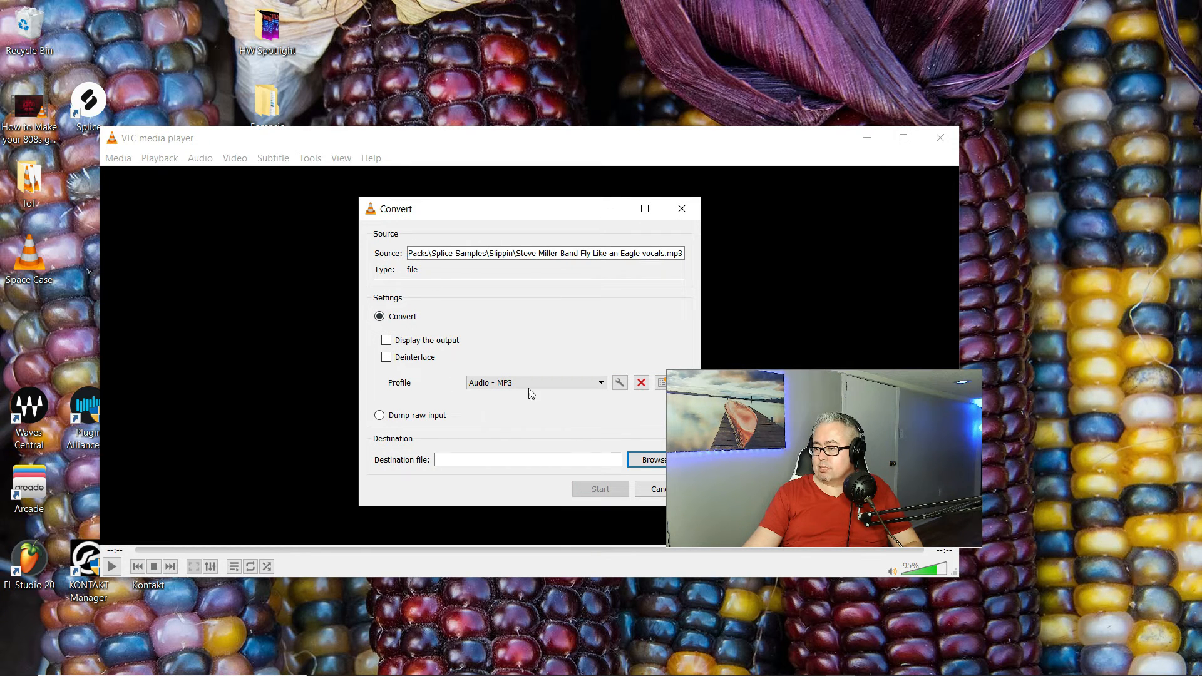
left_click(535, 383)
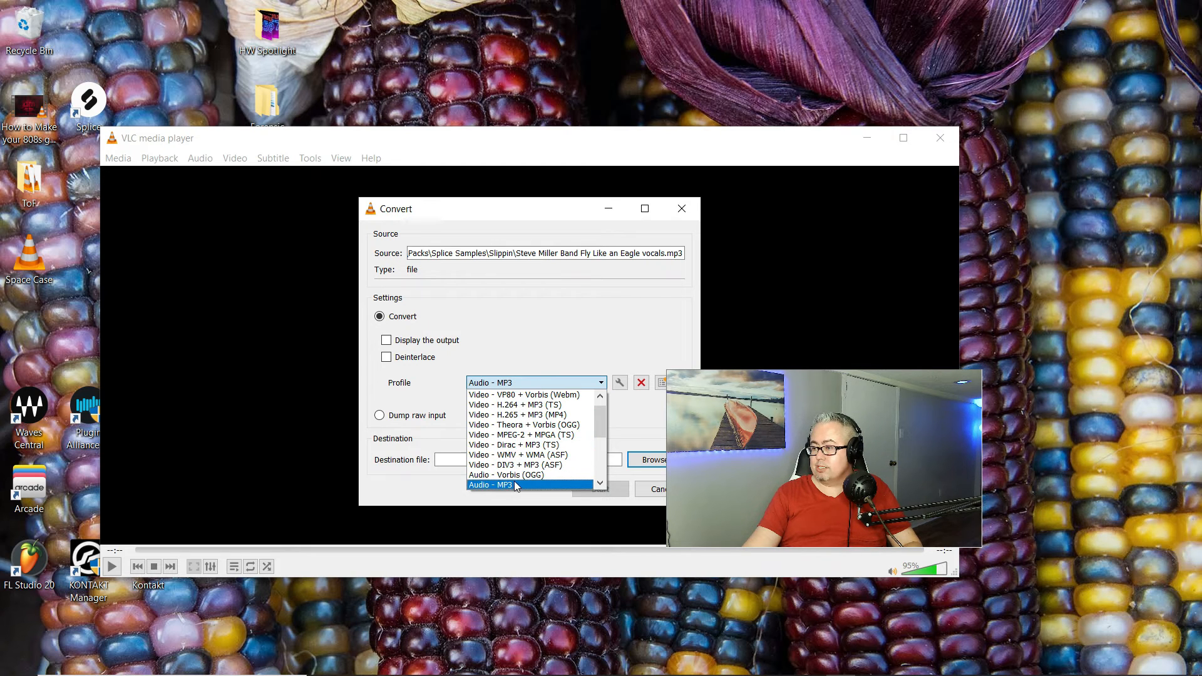
left_click(490, 485)
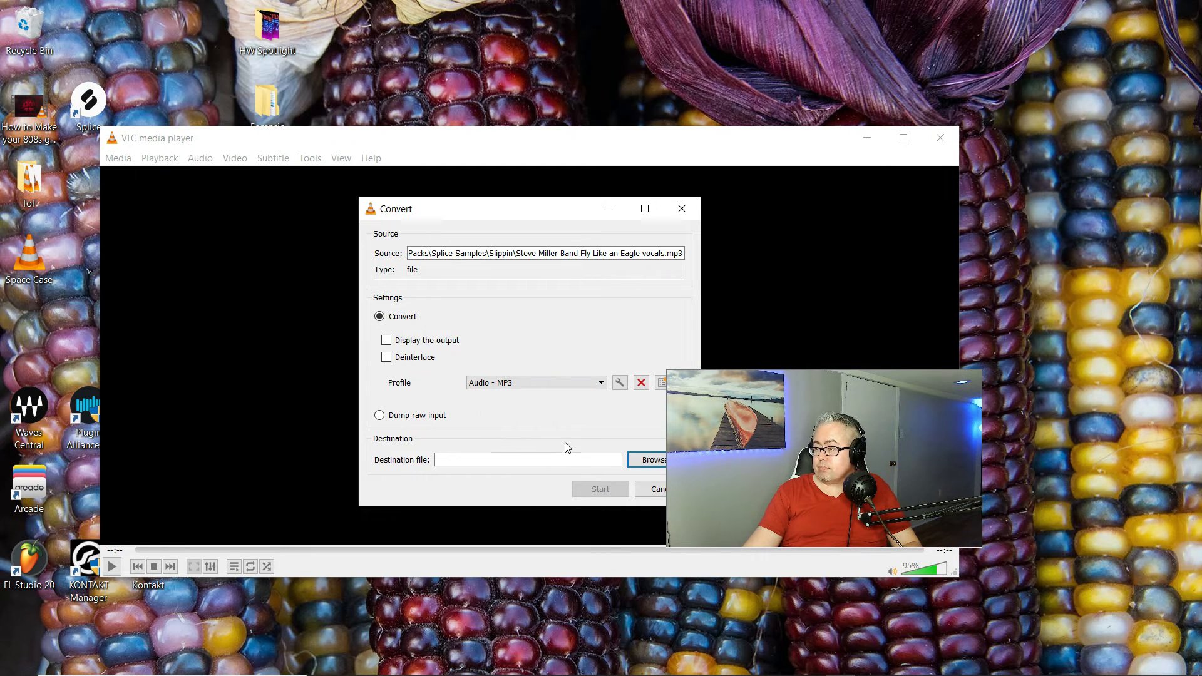
mouse_move(441, 387)
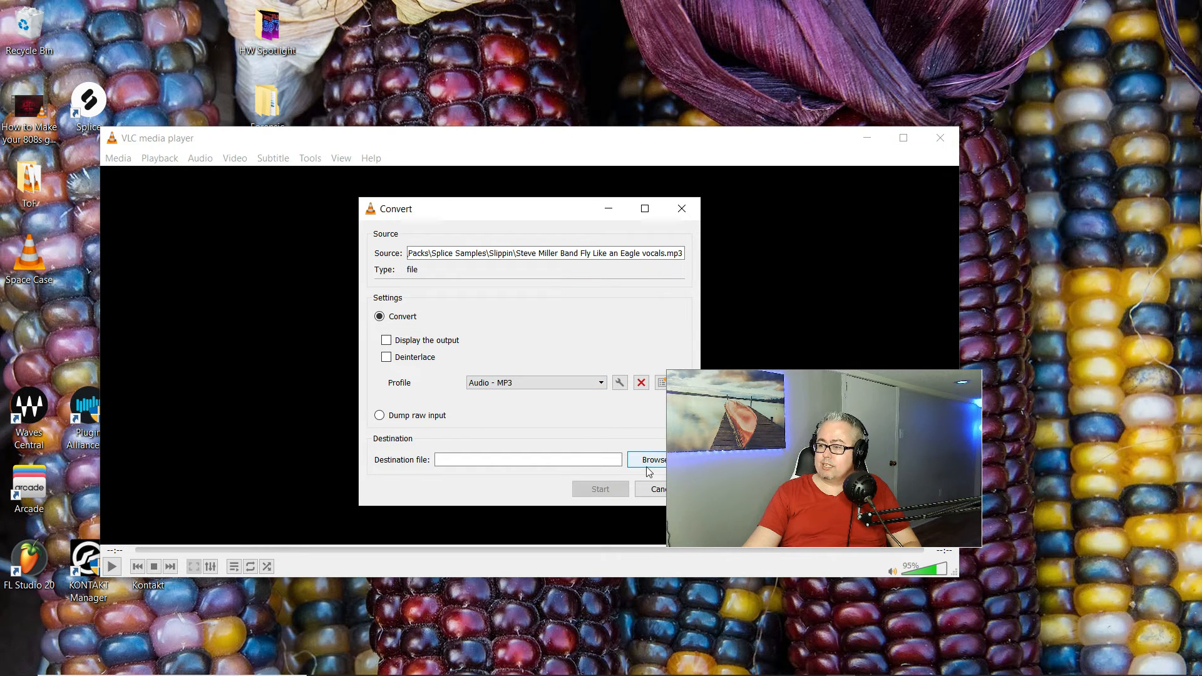
Step: Set the destination to New fly Like and Eagle Vocals.mp3 in the Slippin folder
left_click(651, 460)
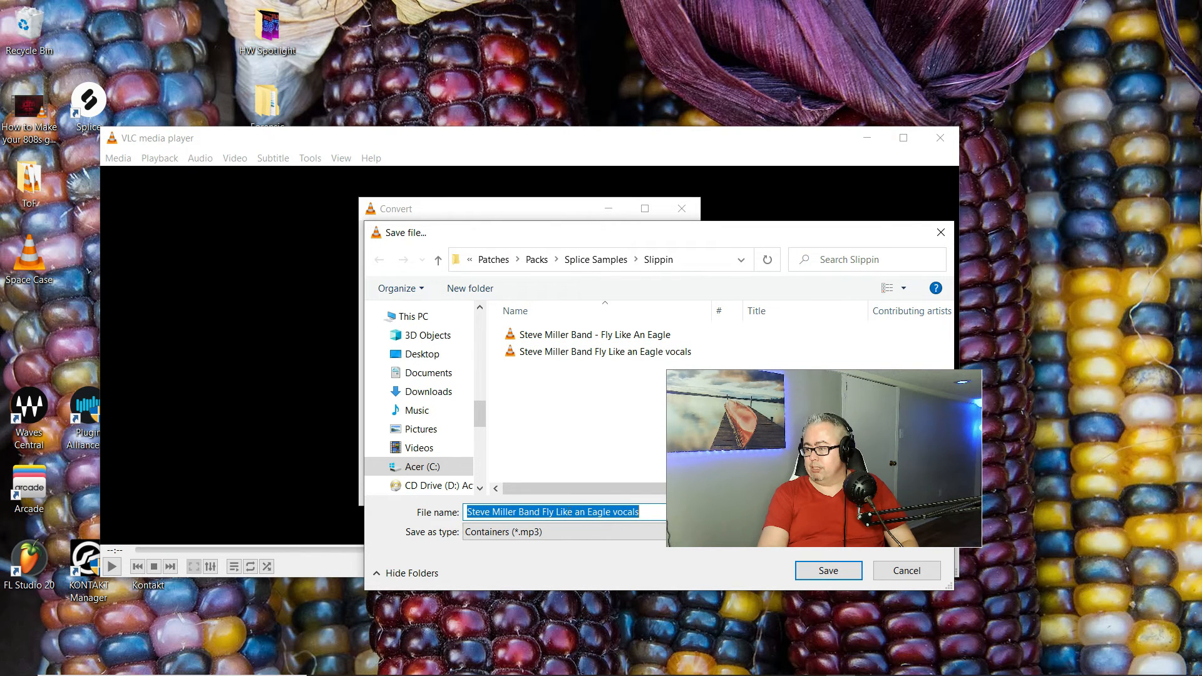
type("New")
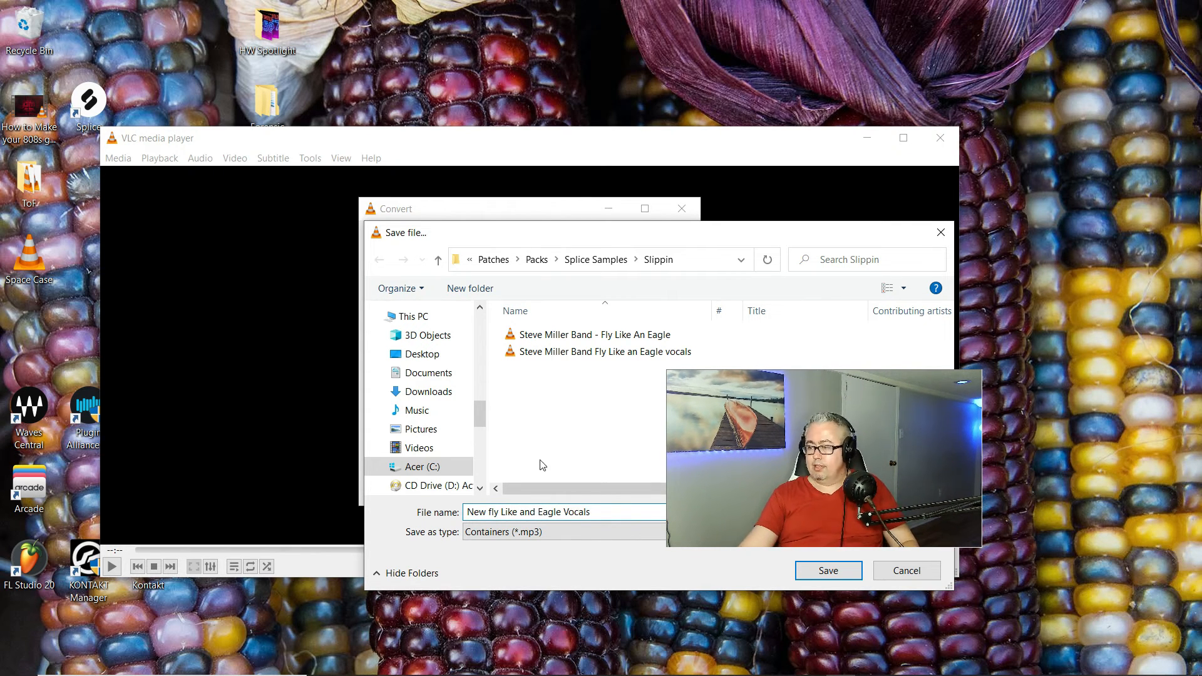
left_click(602, 350)
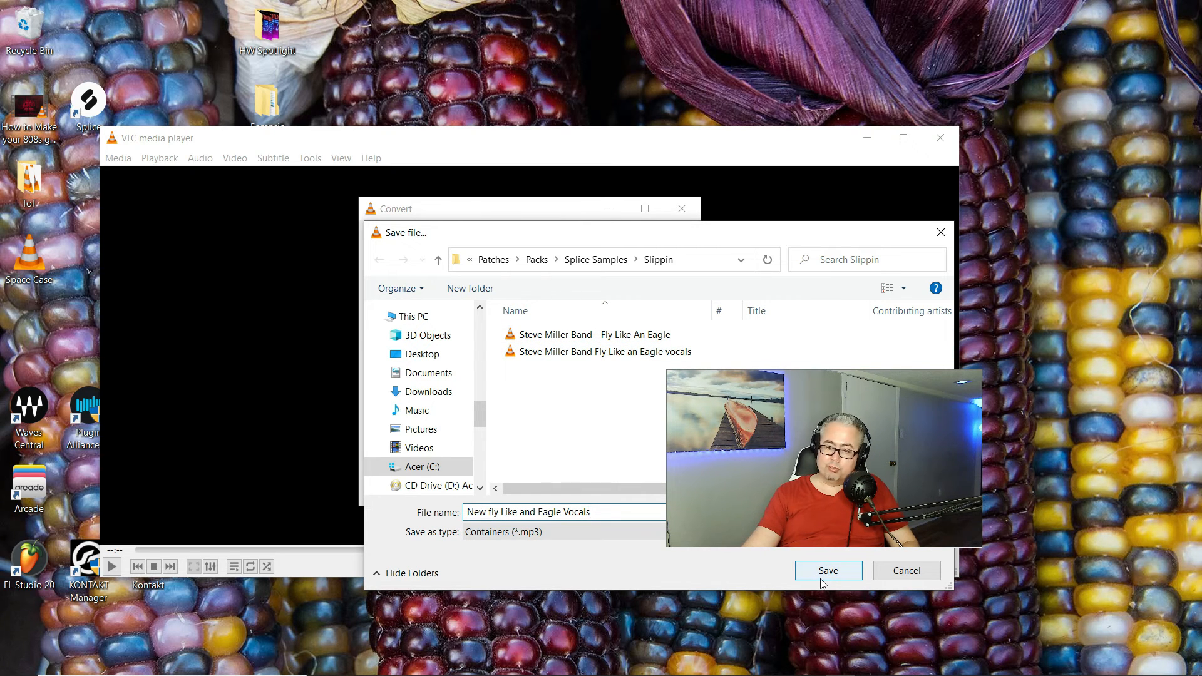
left_click(828, 571)
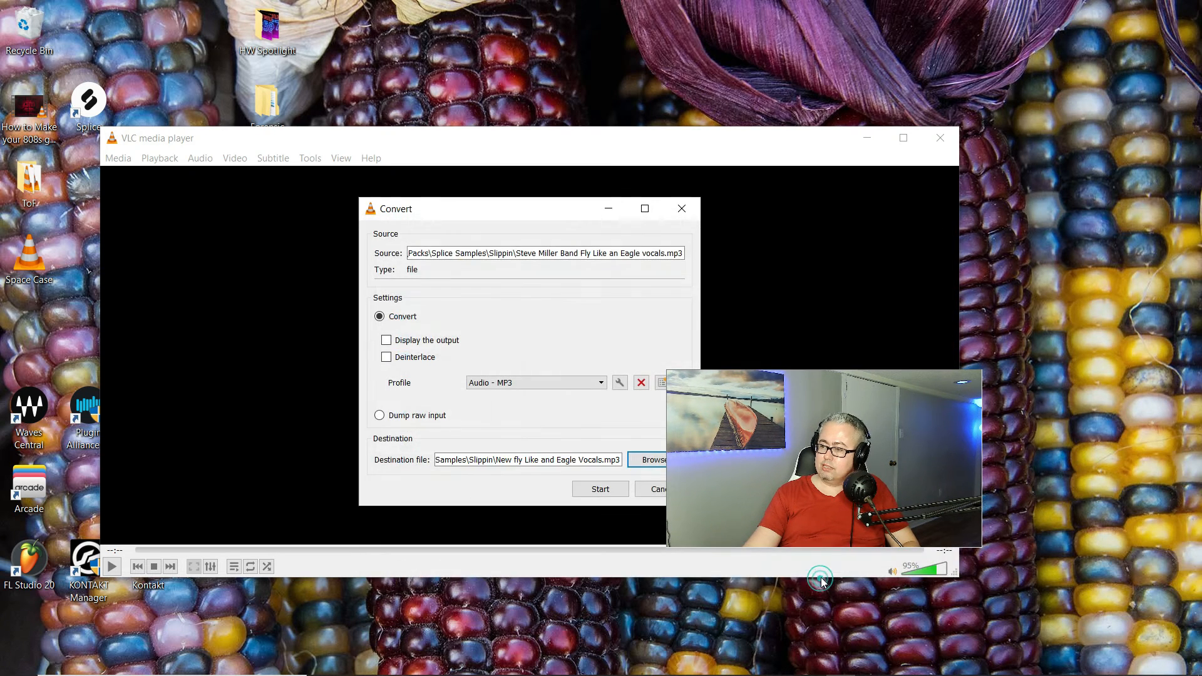
mouse_move(582, 495)
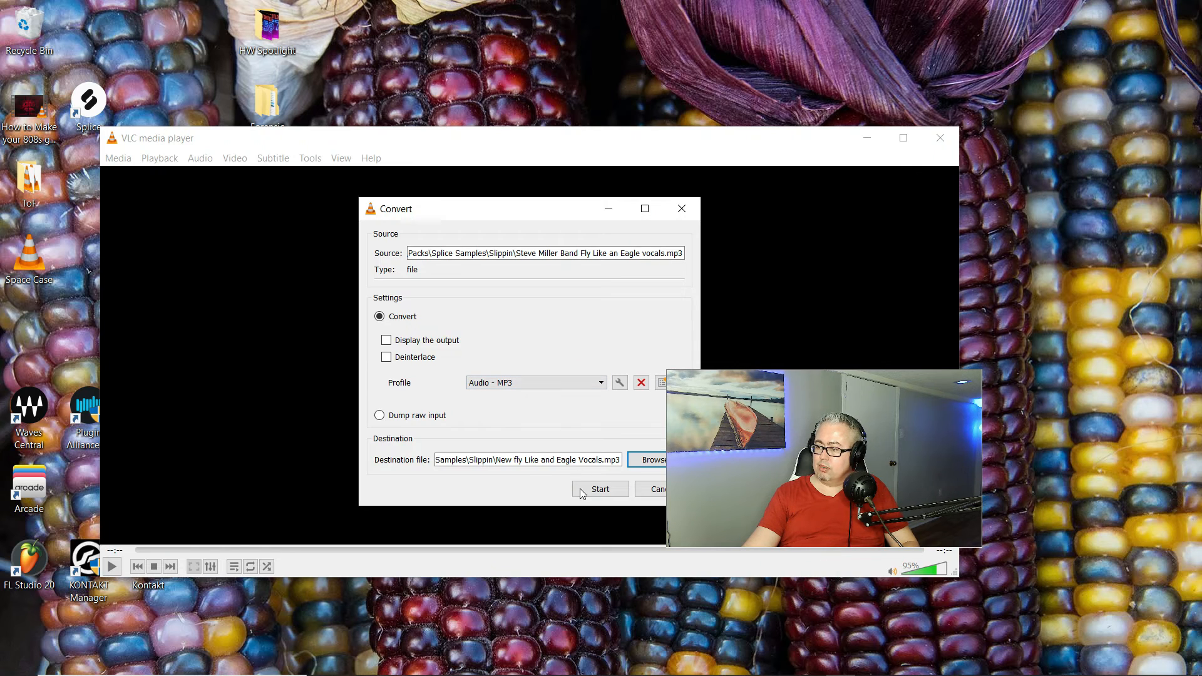
left_click(600, 490)
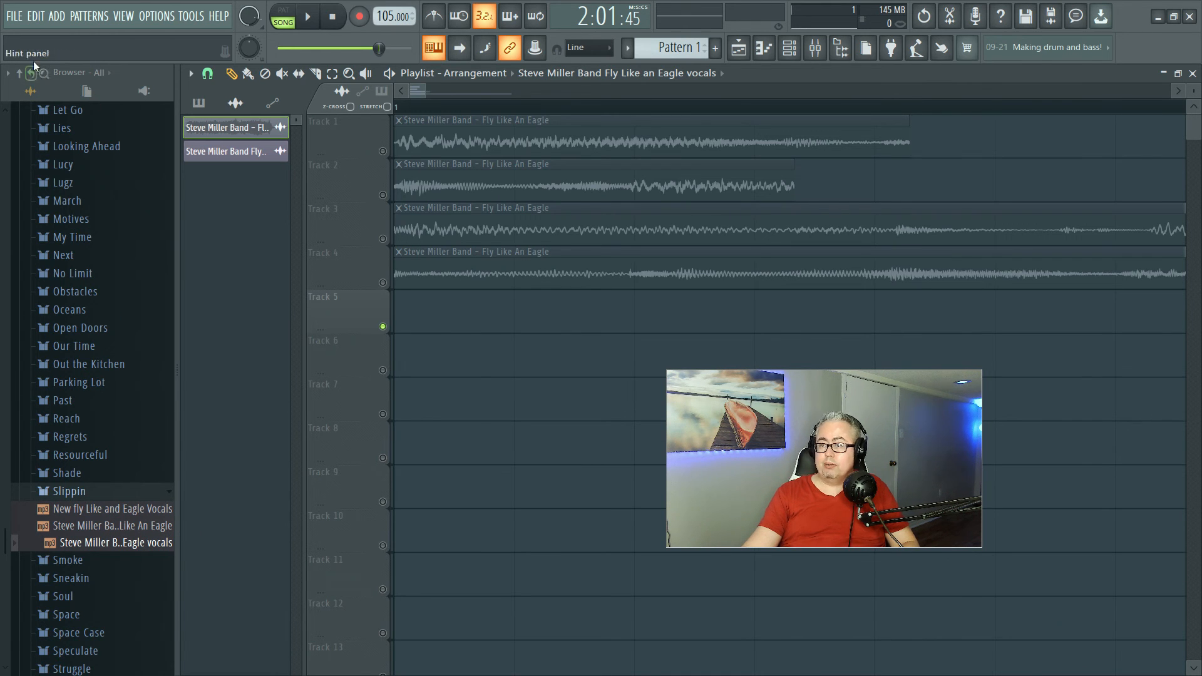
mouse_move(38, 83)
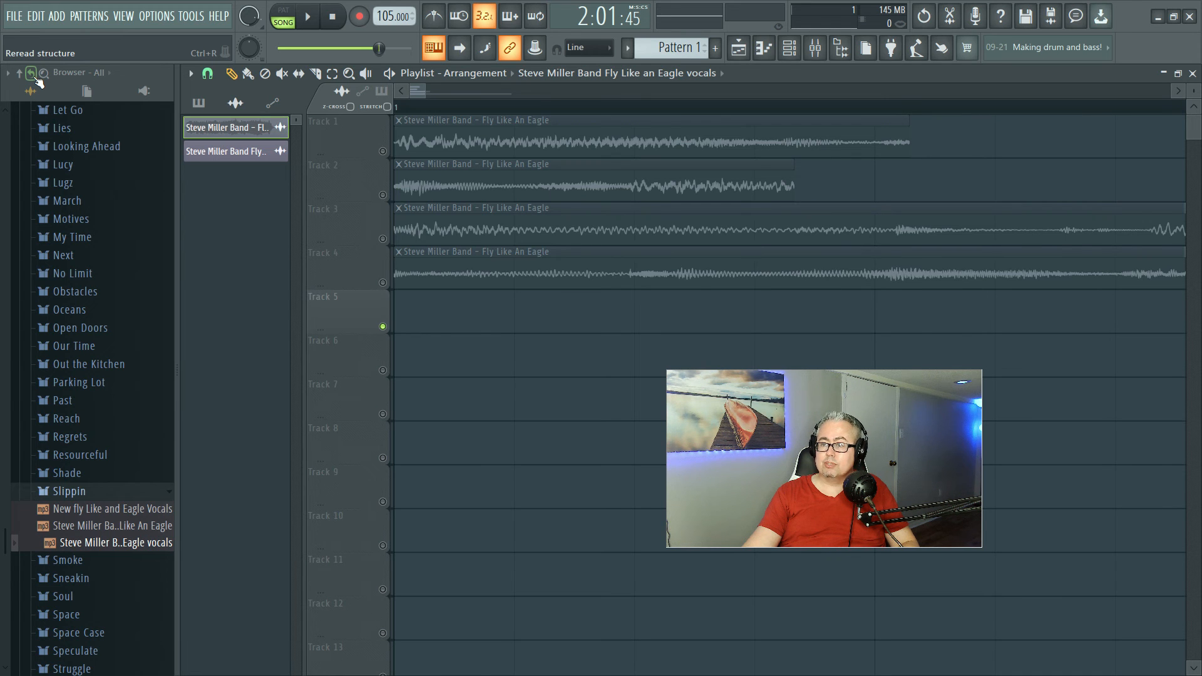